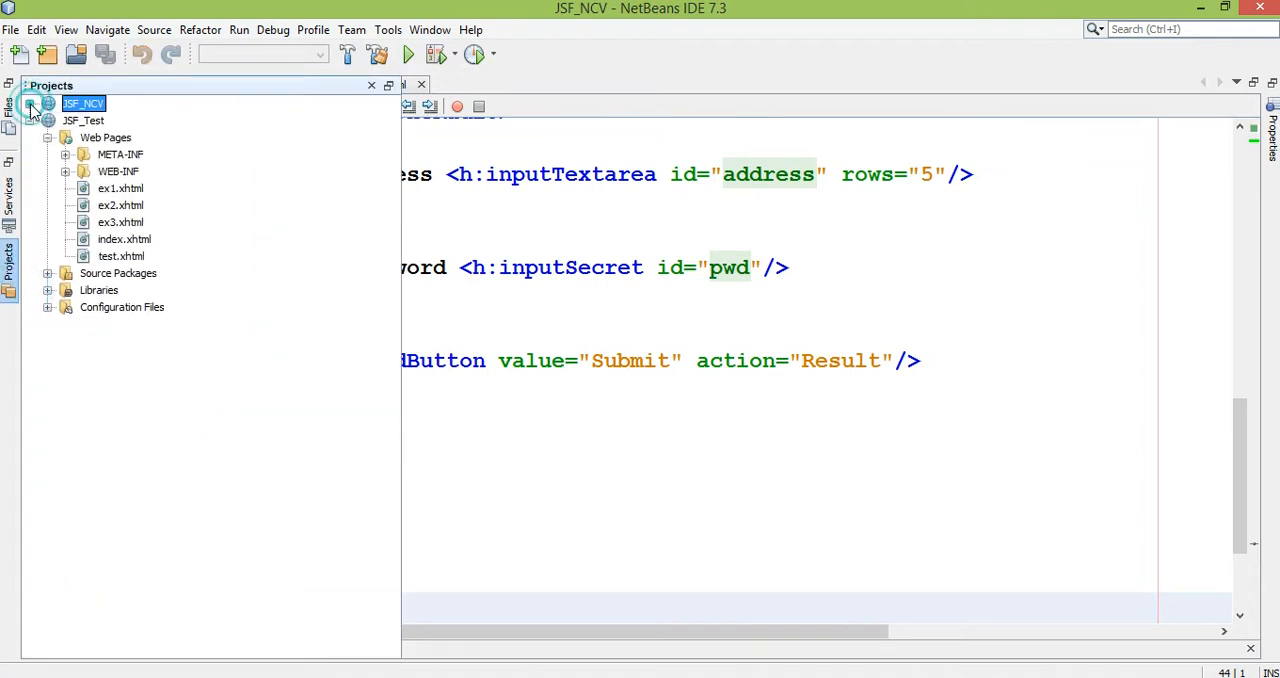
- Create a new JSF page named header under Web Pages of the JSF_Test project
right_click(104, 136)
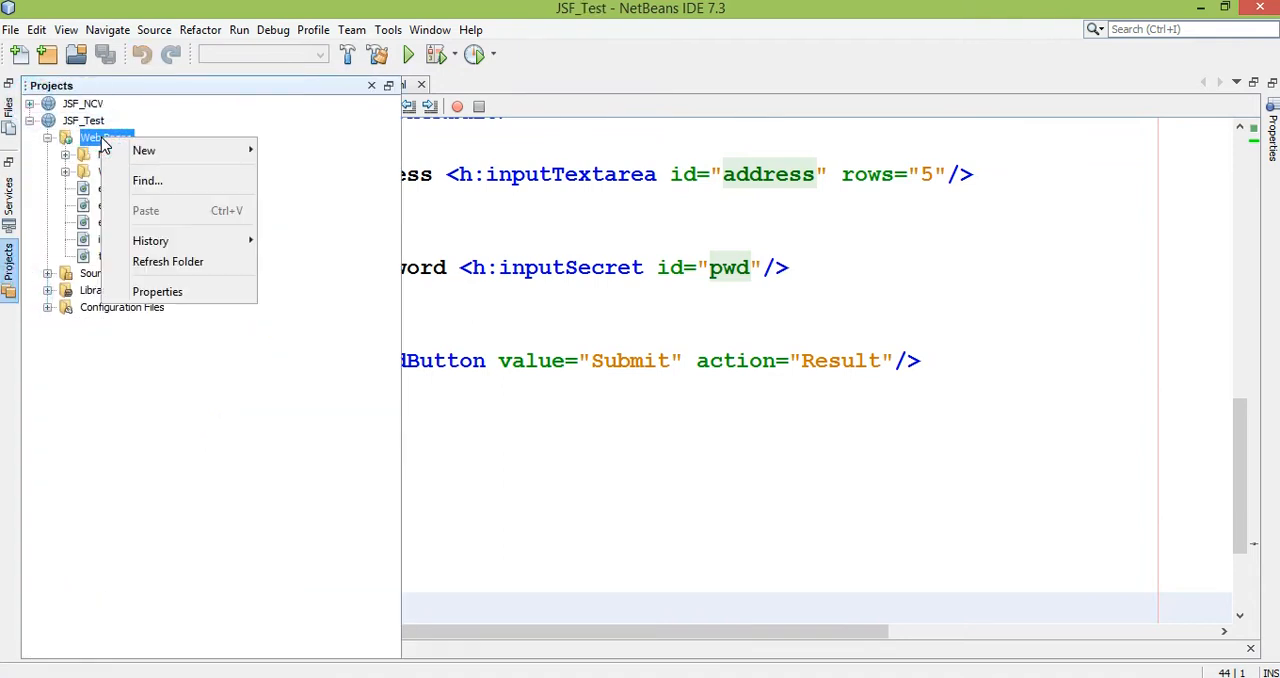
mouse_move(144, 150)
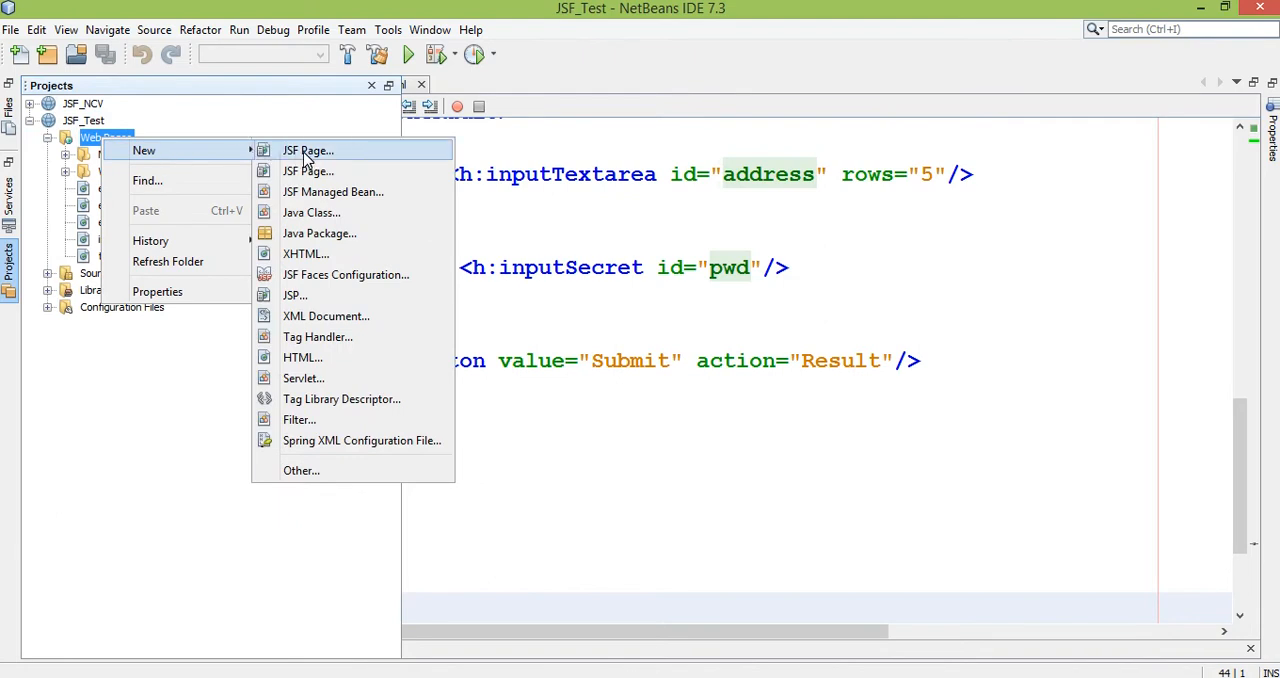
click(308, 150)
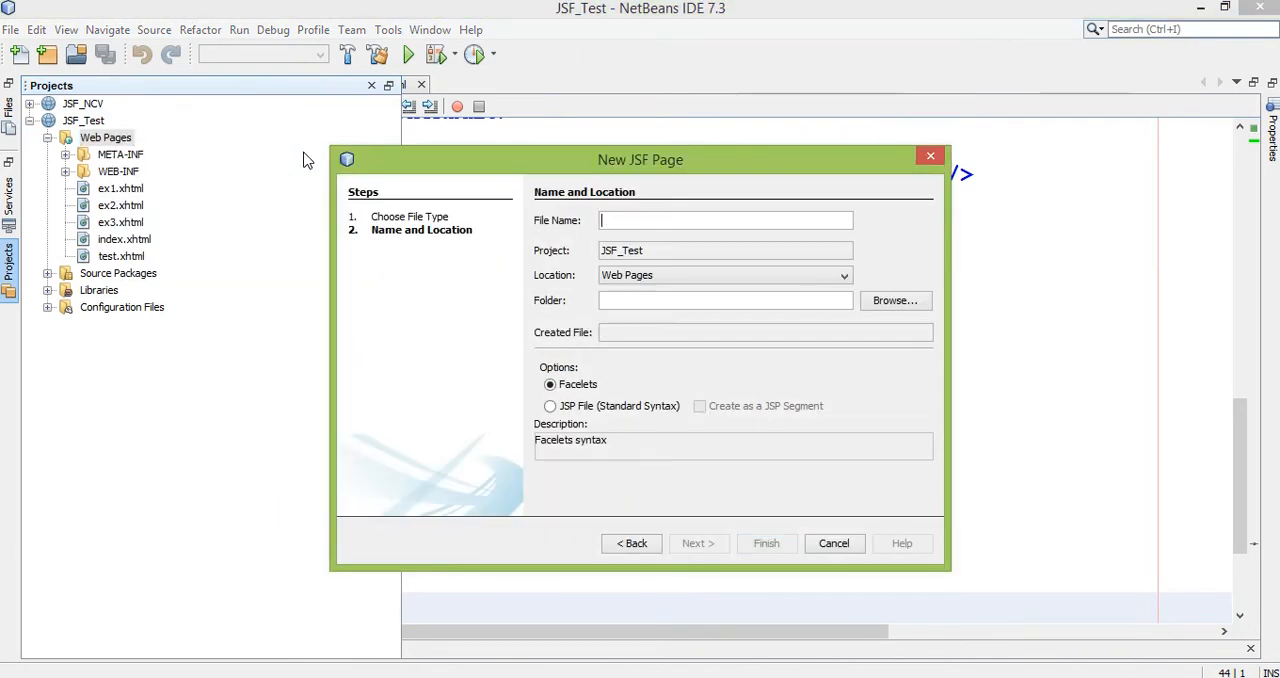
text(header)
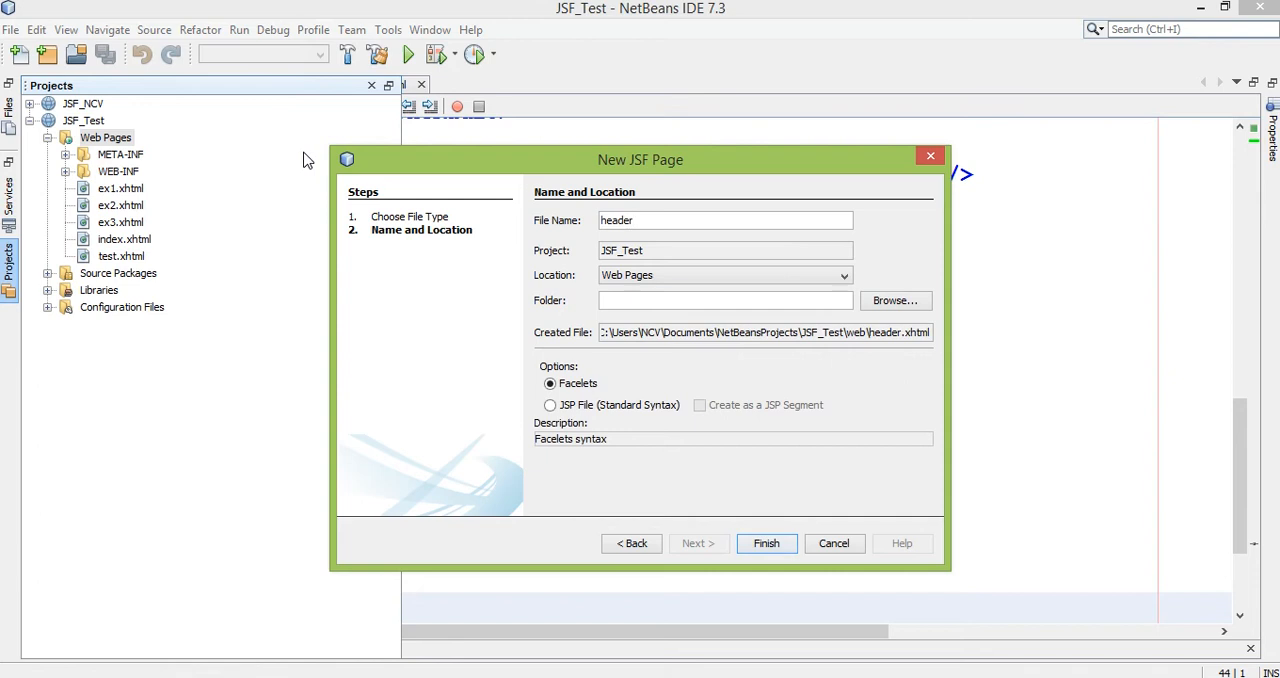
click(766, 544)
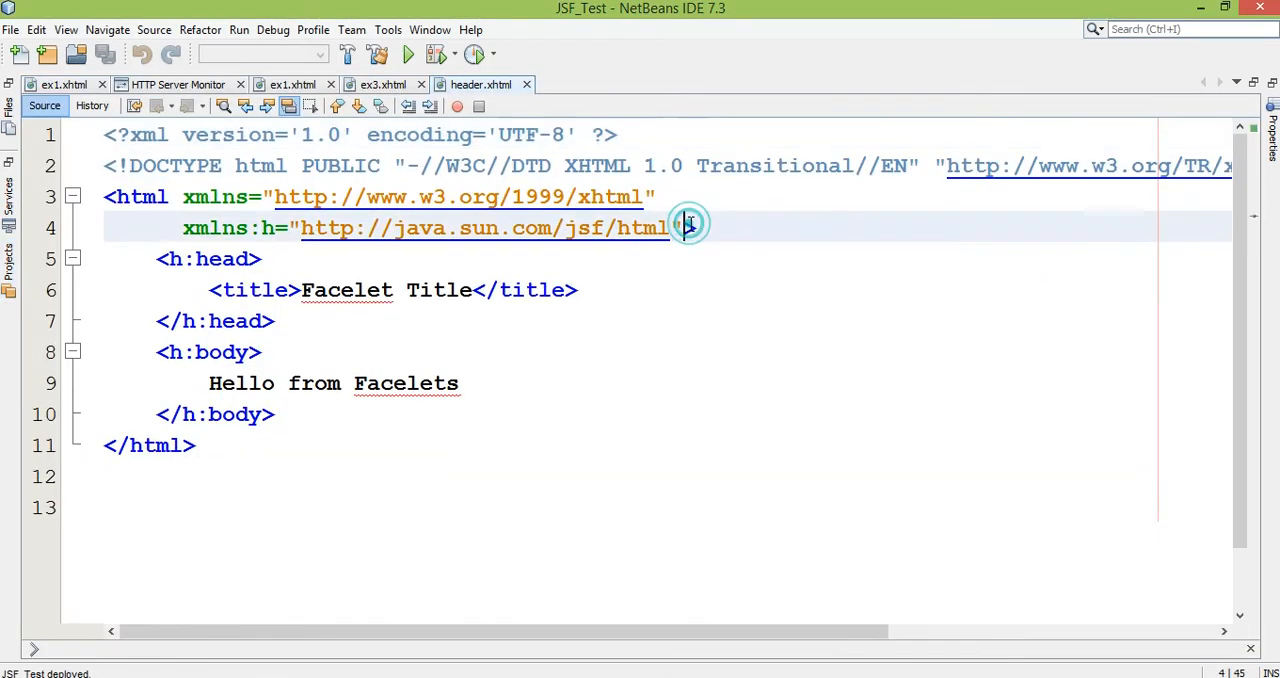
- Declare the xmlns:ui Facelets namespace on the html tag and start a ui:composition in the body
text(xml>)
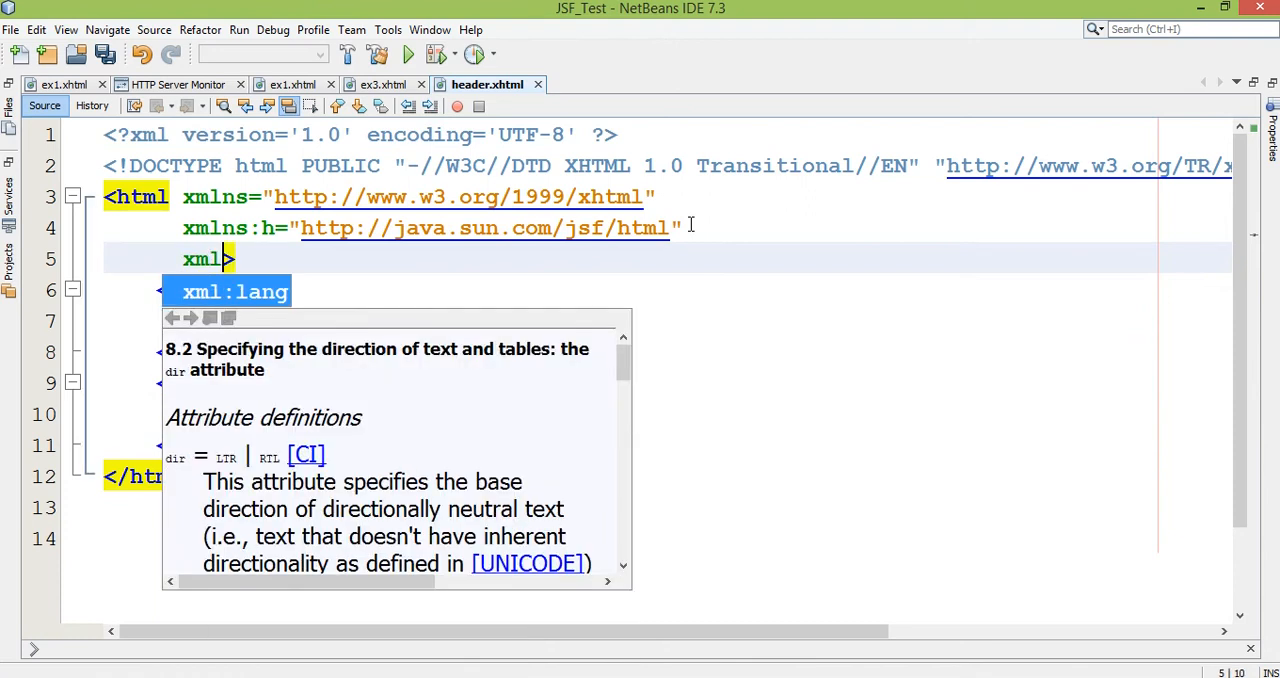
text(u)
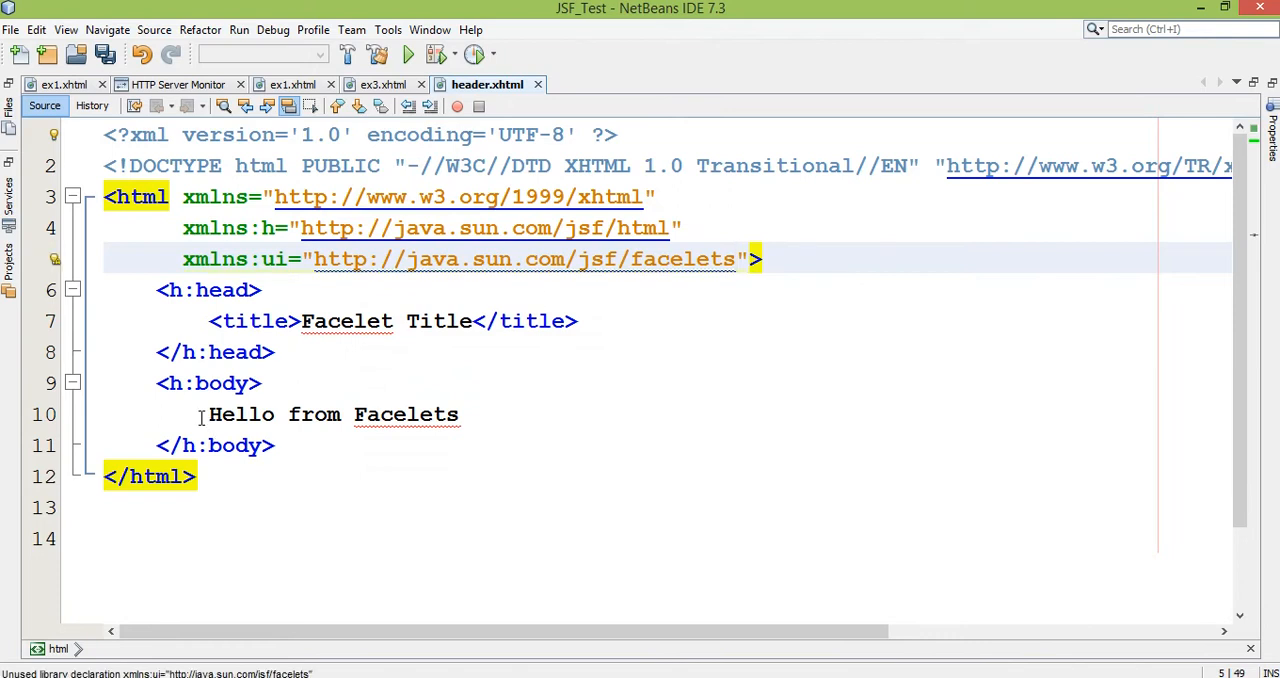
text(<)
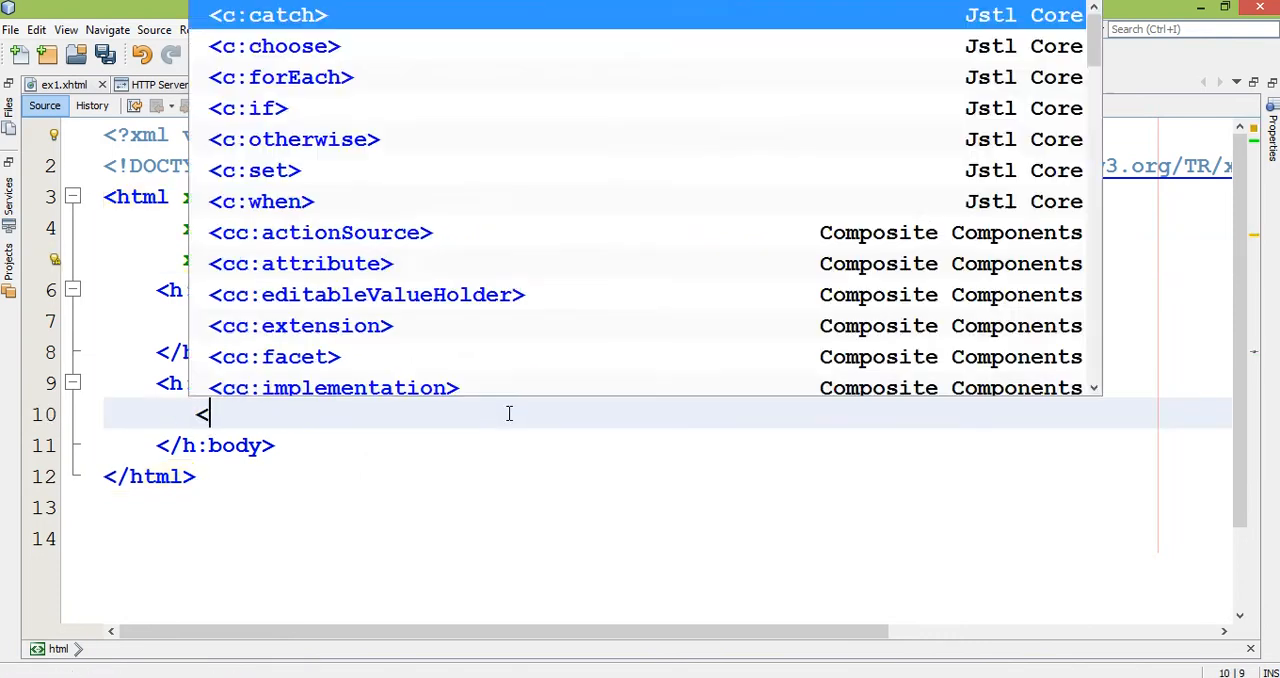
text(ui:x)
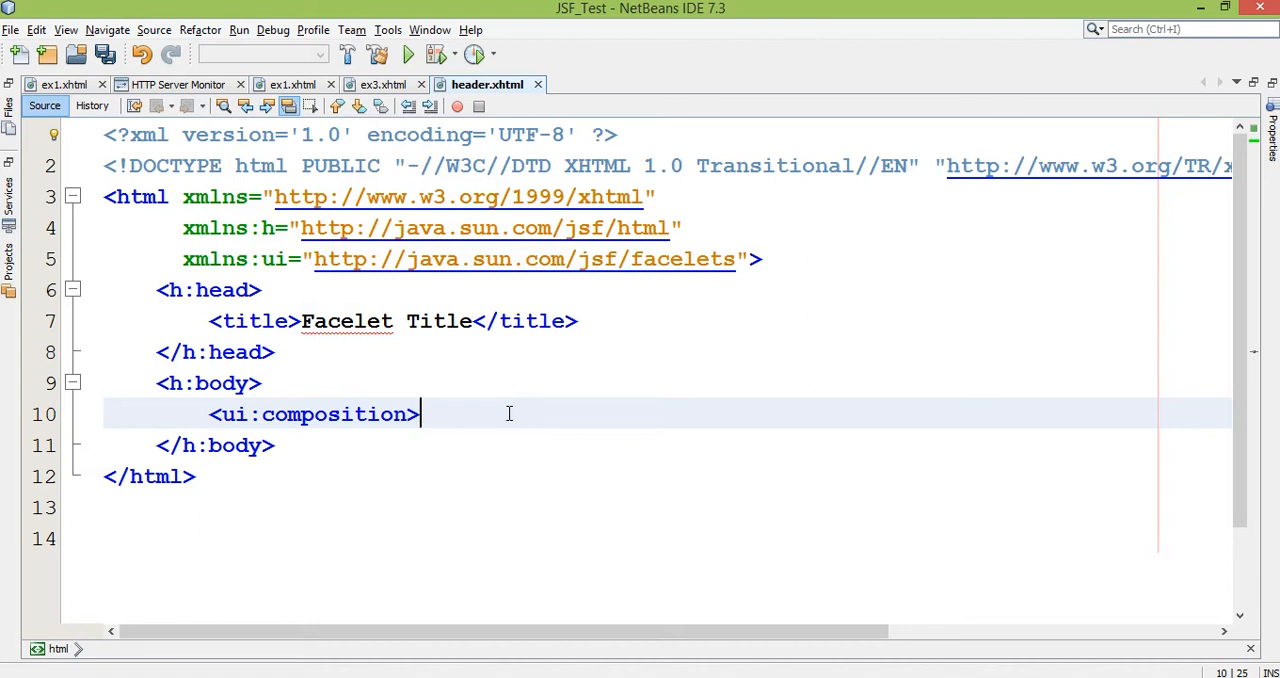
key(Enter)
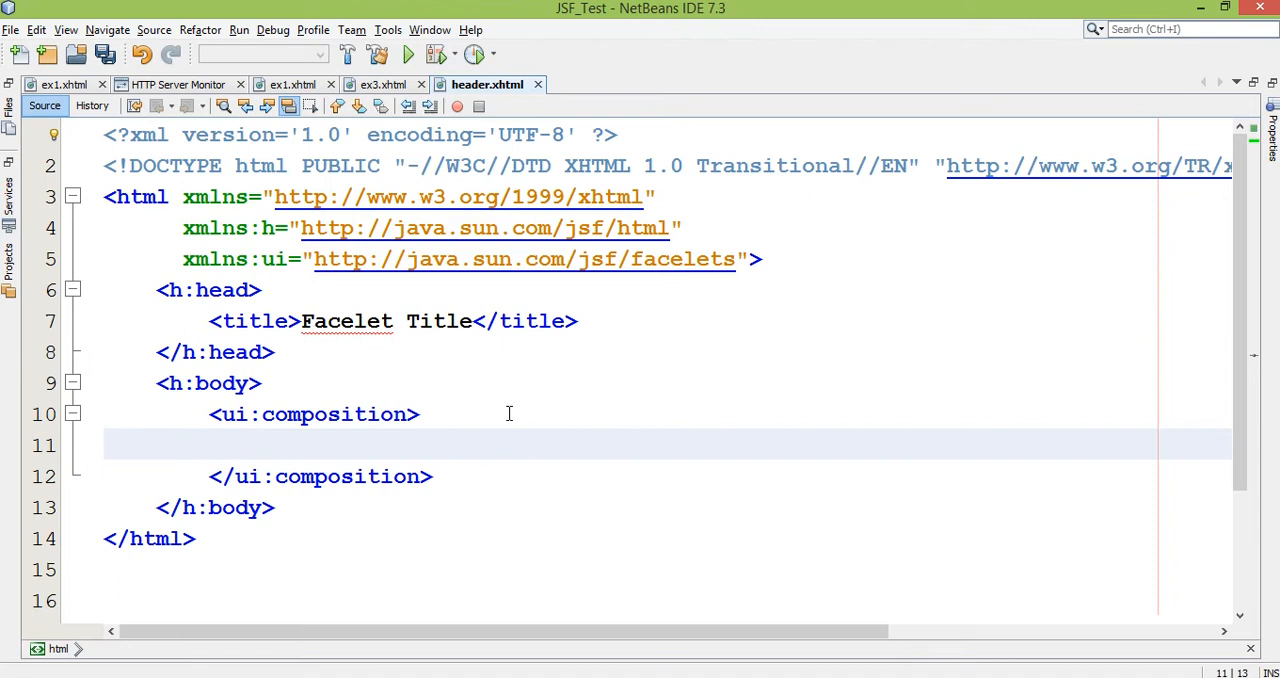
- Add the heading <h1>This is a header</h1> inside the composition
text(<h1>)
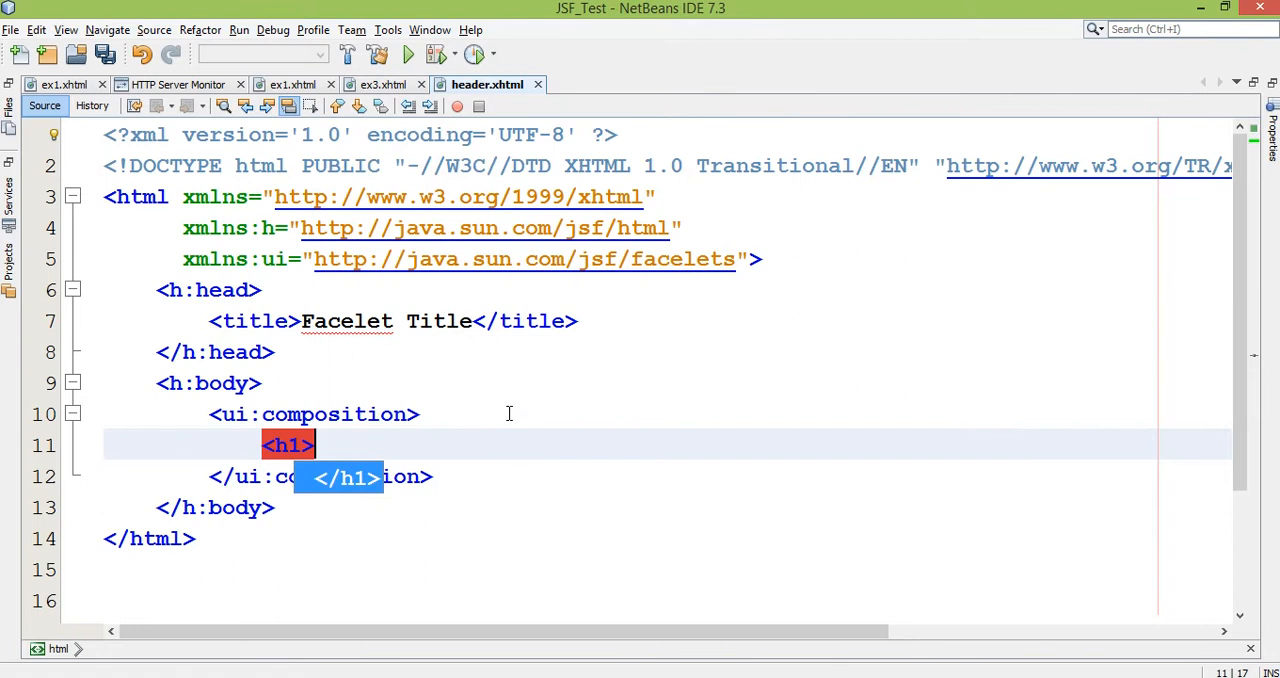
text(This is he)
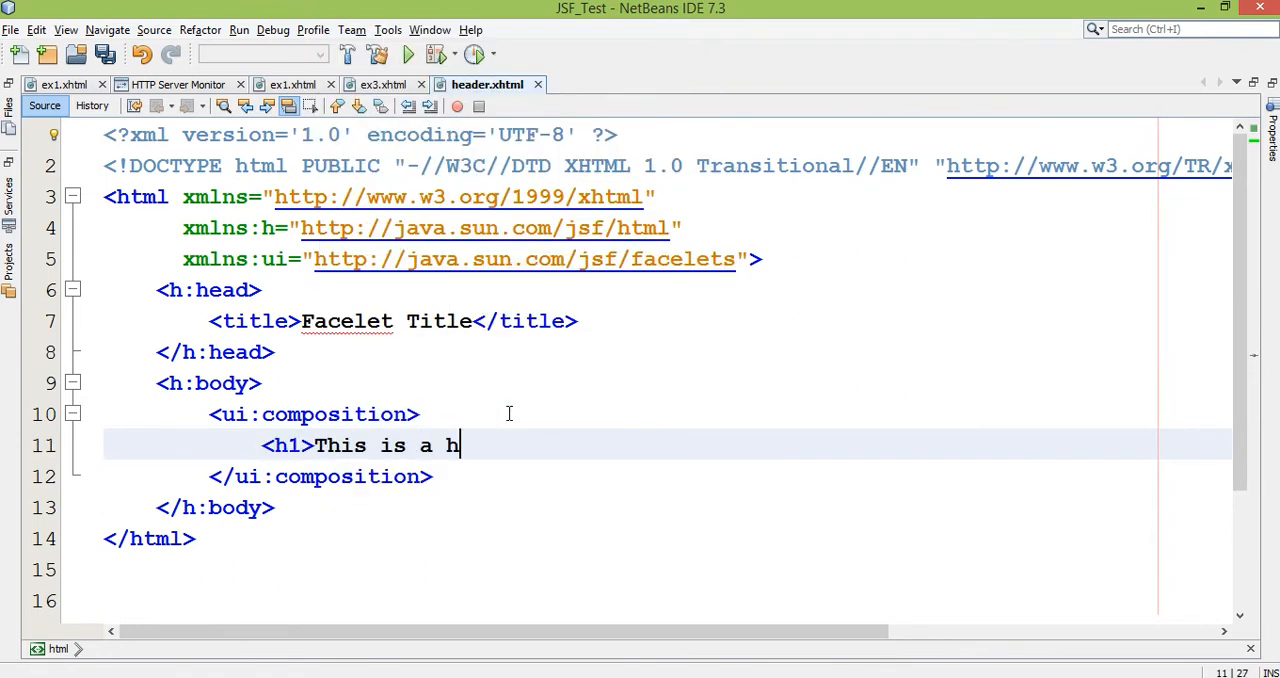
text(eader</)
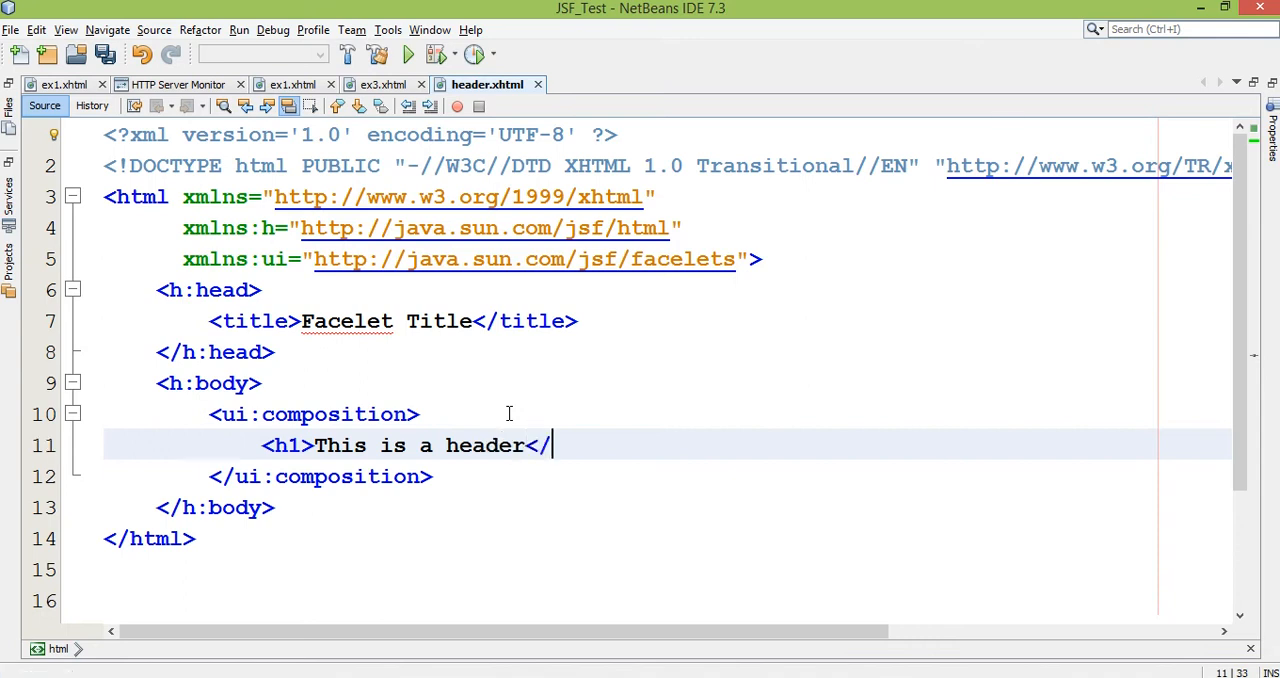
text(h1>)
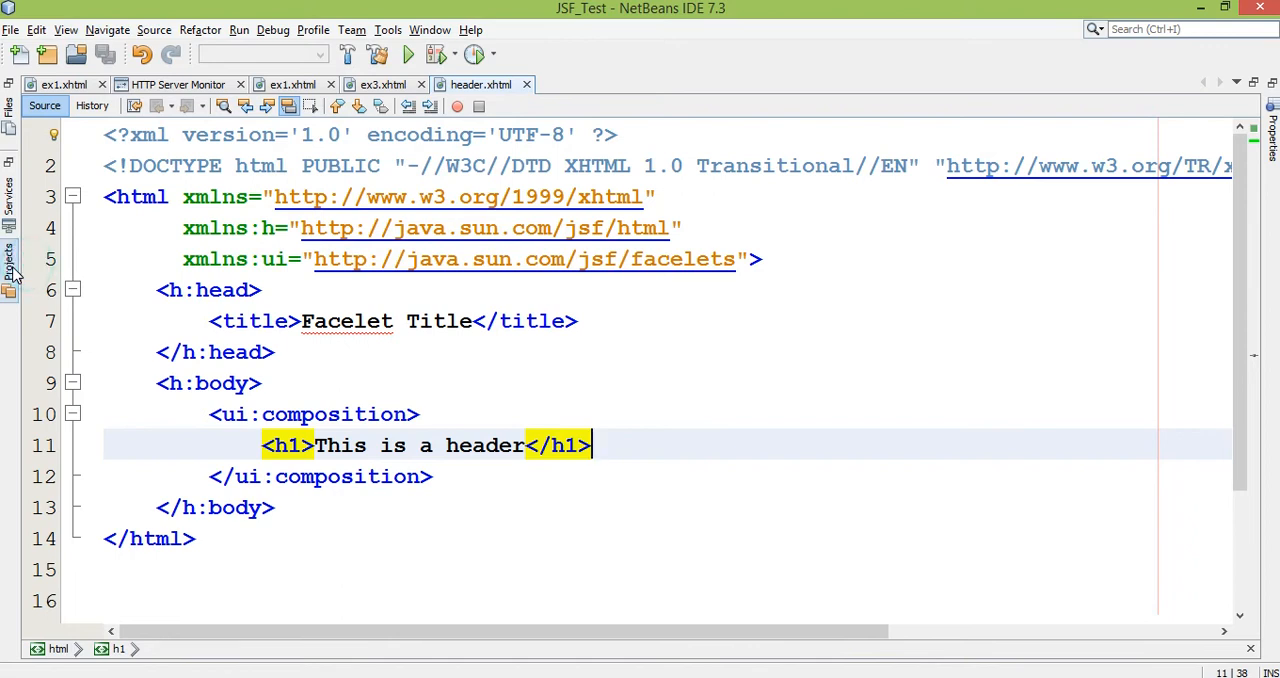
- Create a second JSF page named footer under Web Pages
click(12, 260)
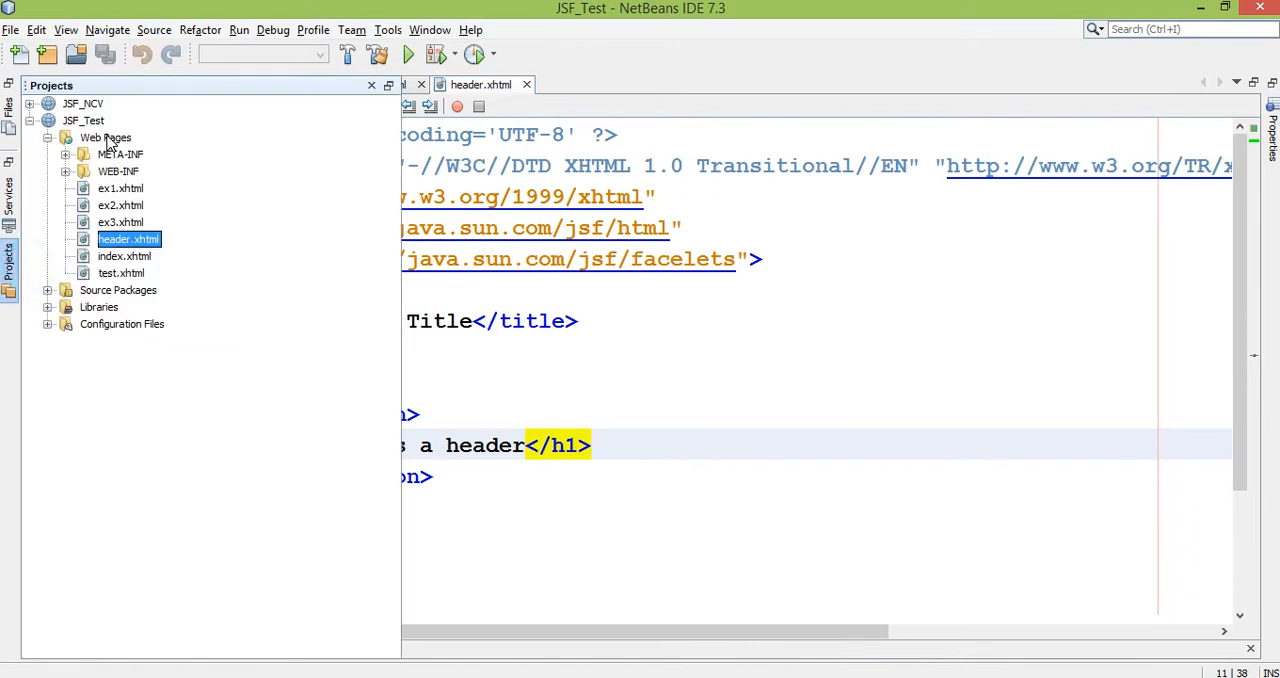
right_click(104, 136)
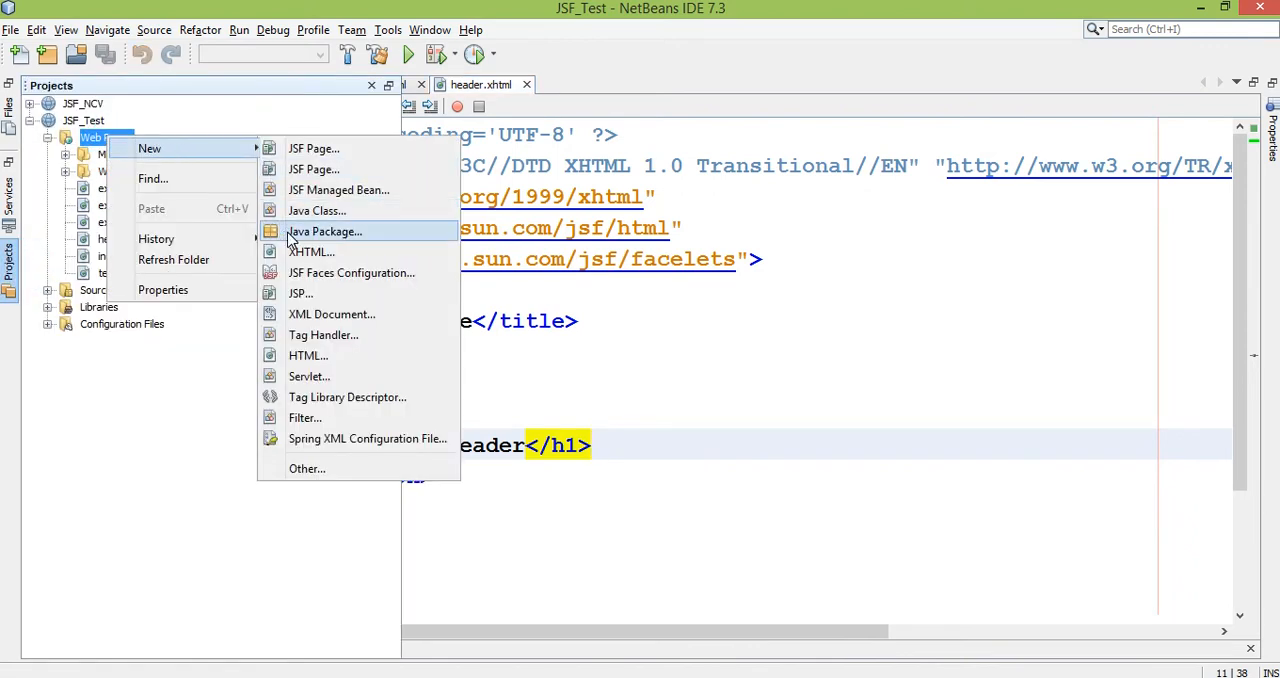
mouse_move(314, 168)
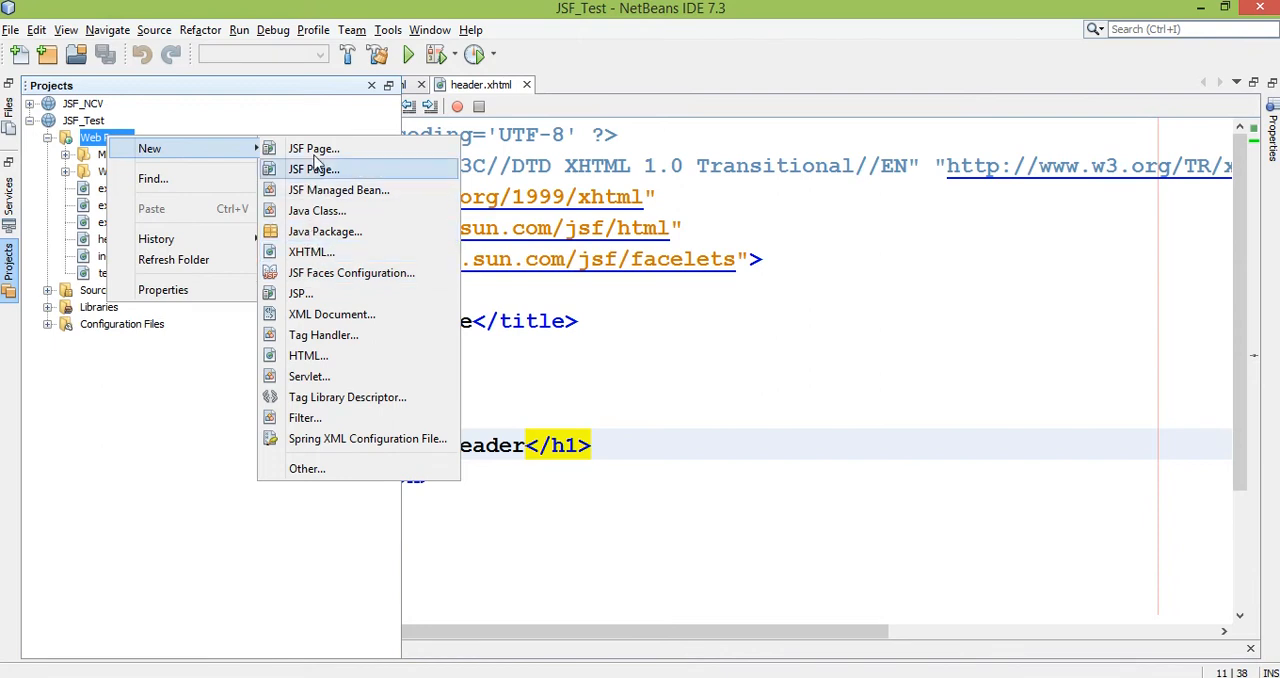
click(314, 148)
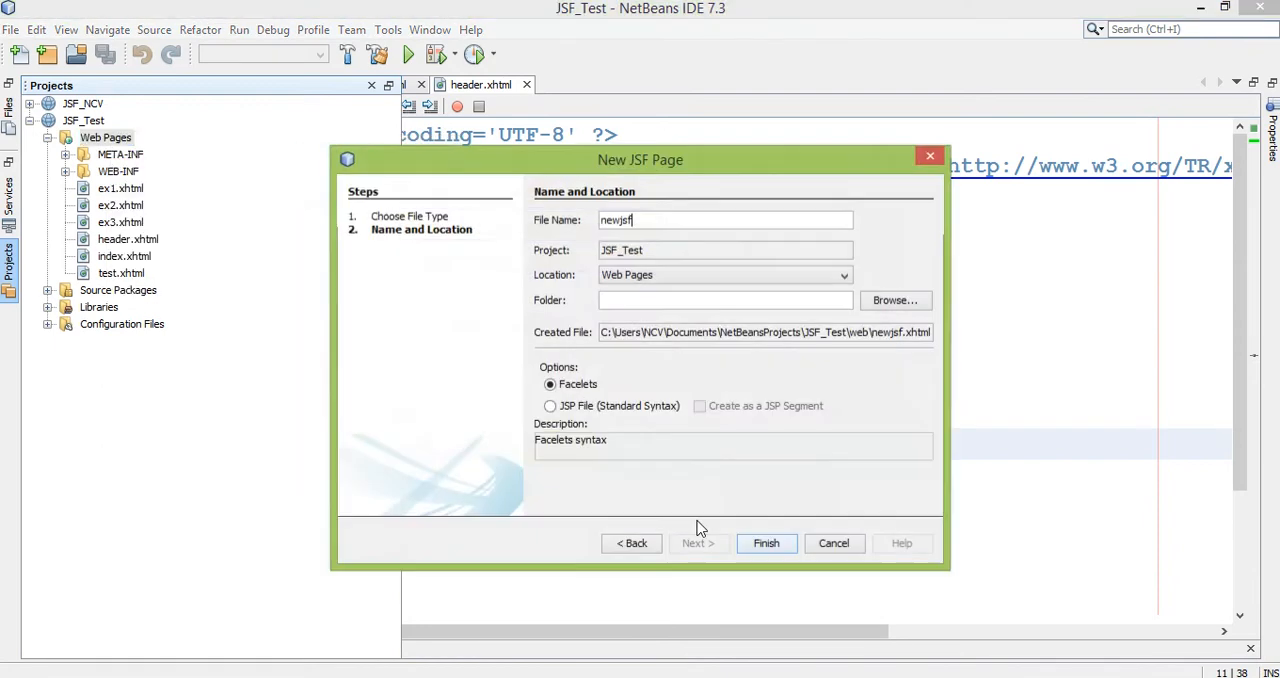
text(foo)
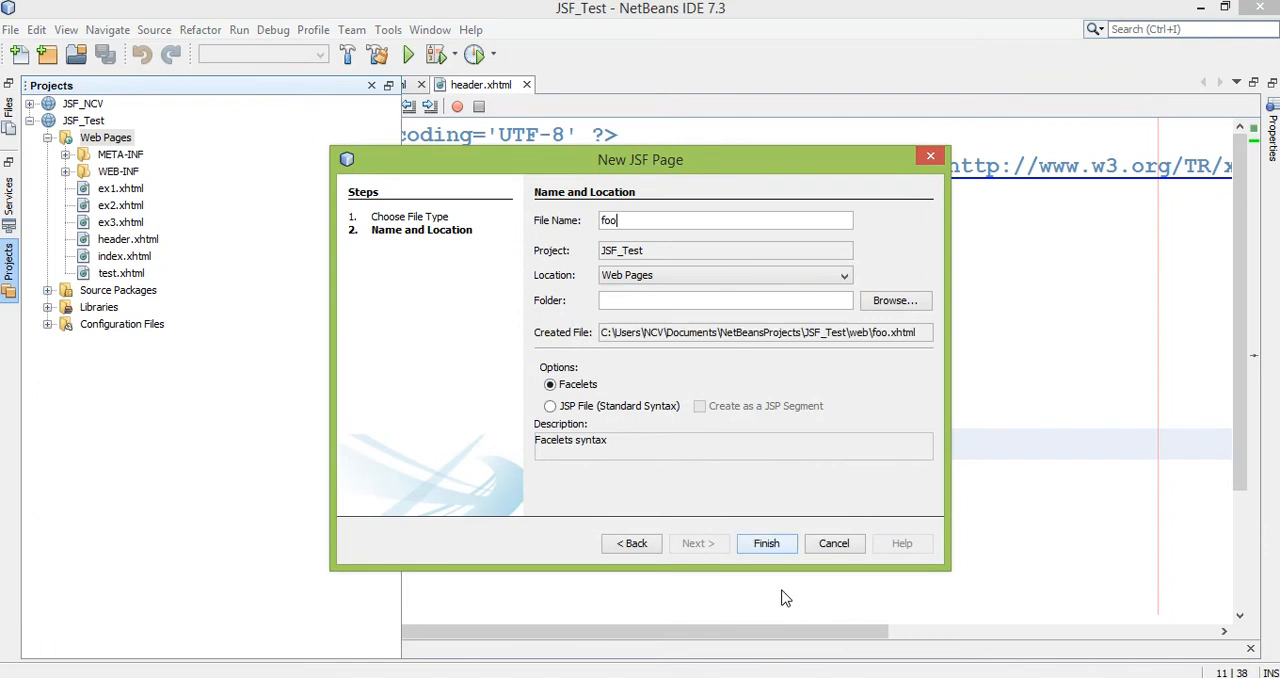
click(766, 544)
text(x>)
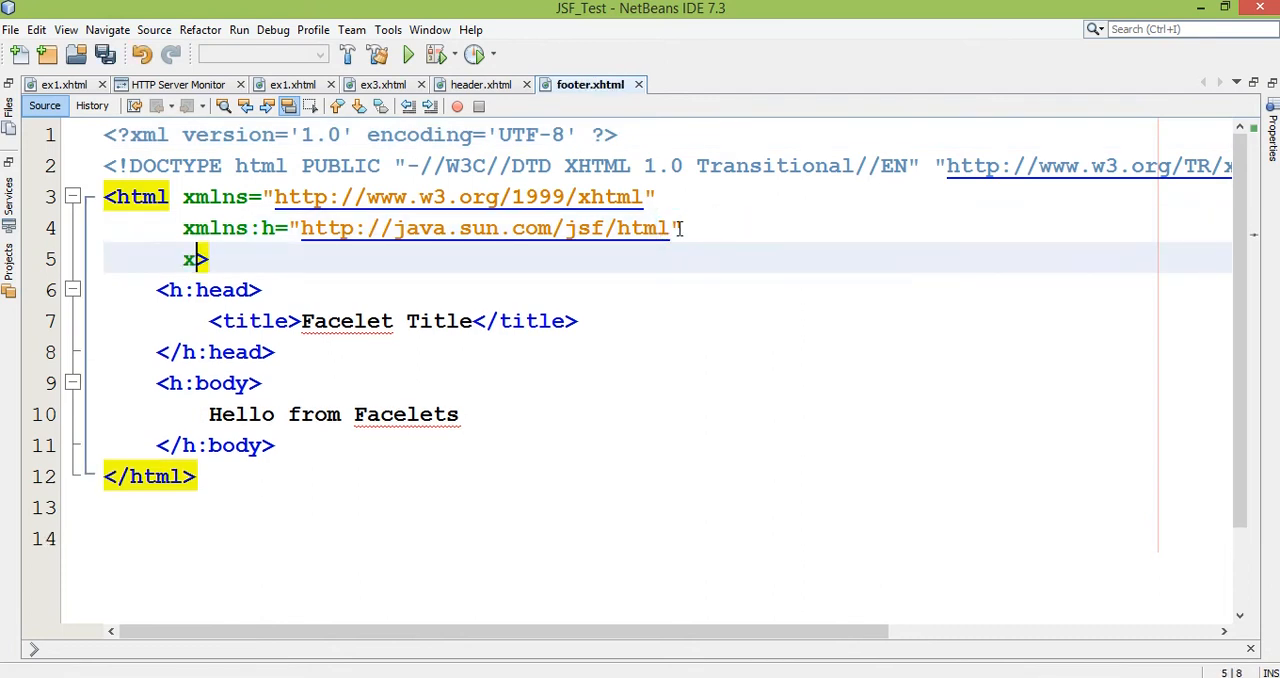
- Declare xmlns:ui on footer.xhtml and reuse the header's composition block with heading This is a footer
text(mlnsL)
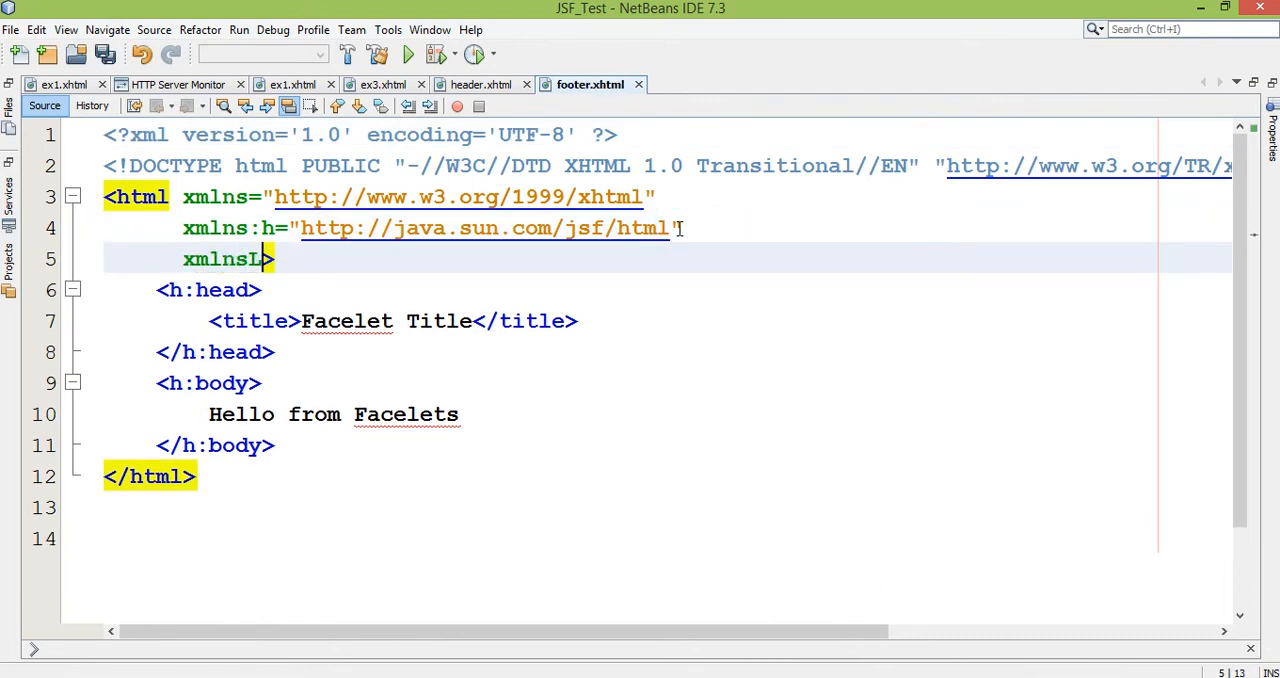
text(:ui)
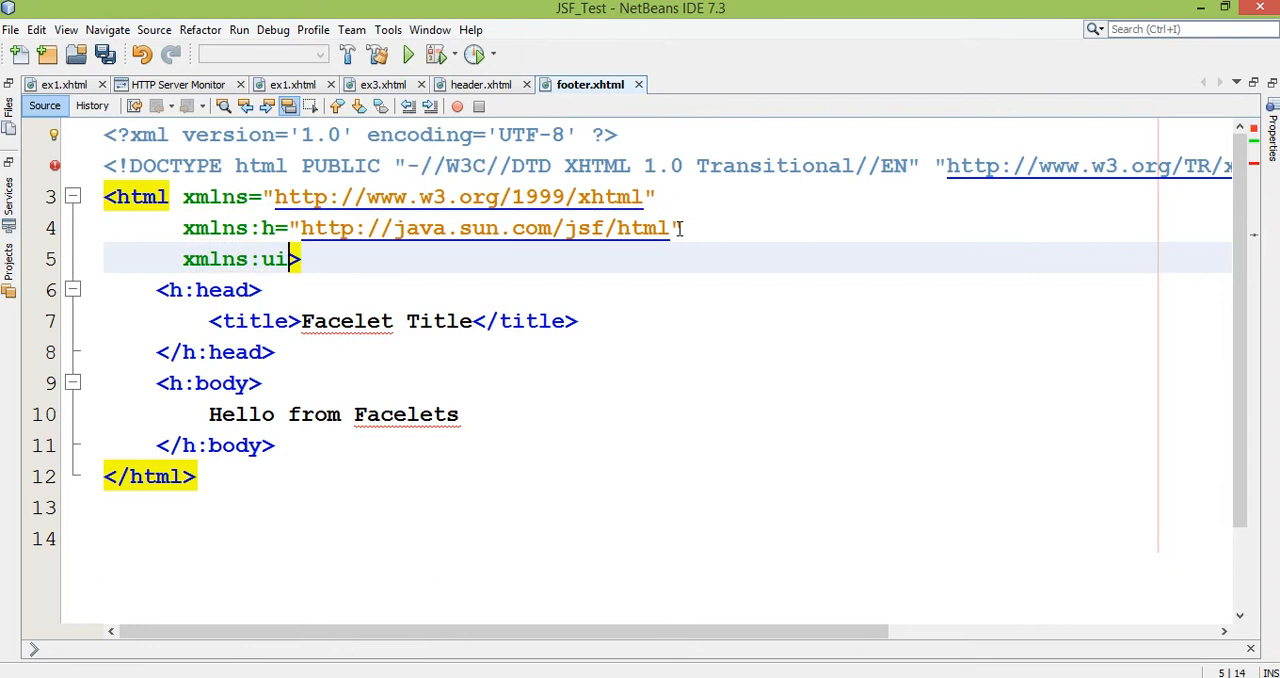
text(=")
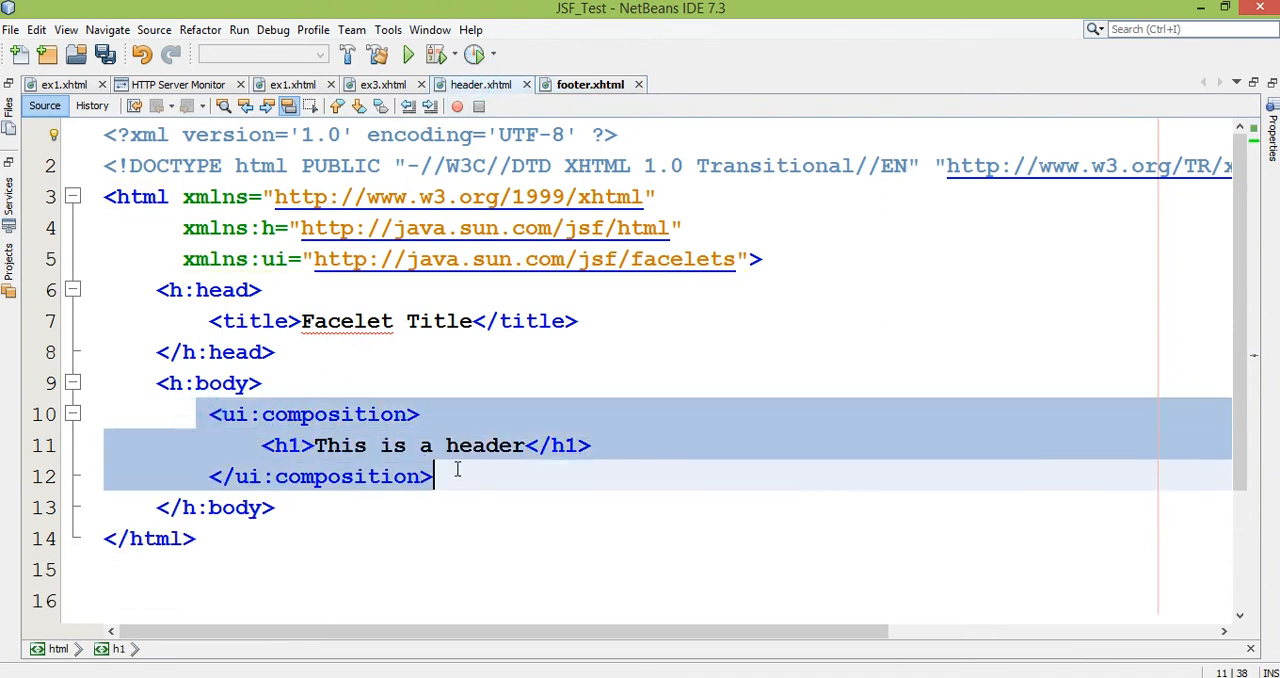
key(Delete)
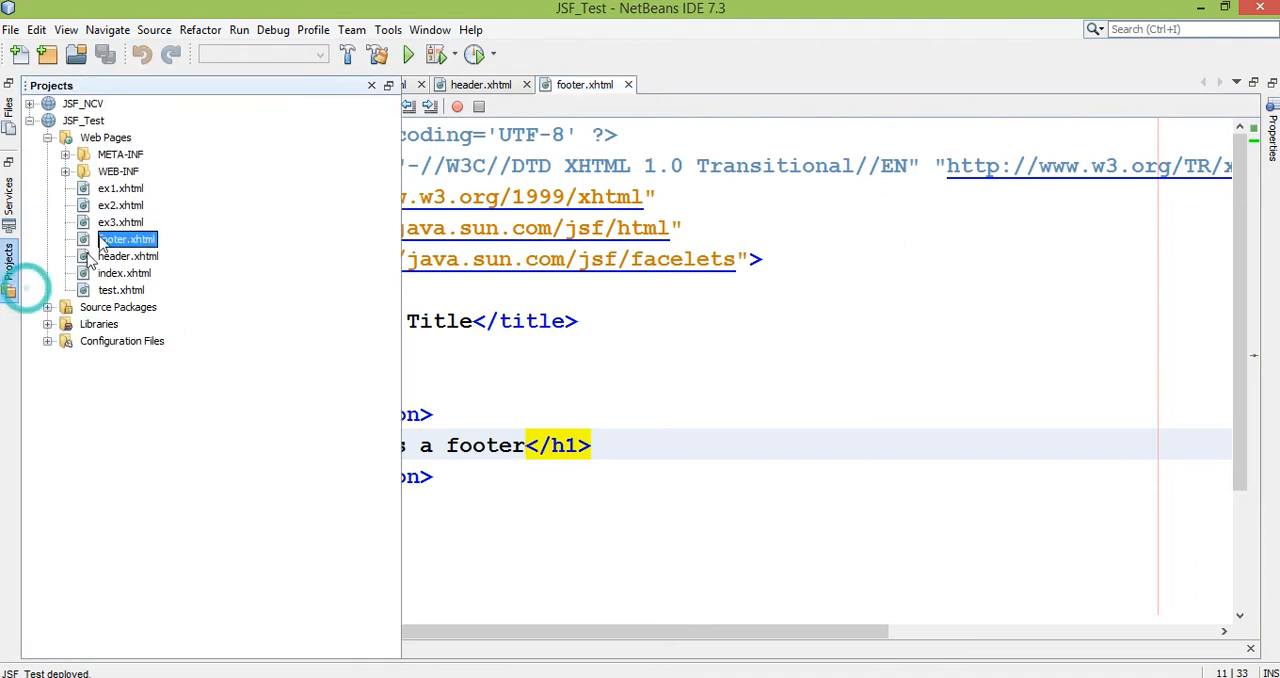
- Create a third JSF page named content under Web Pages
right_click(104, 136)
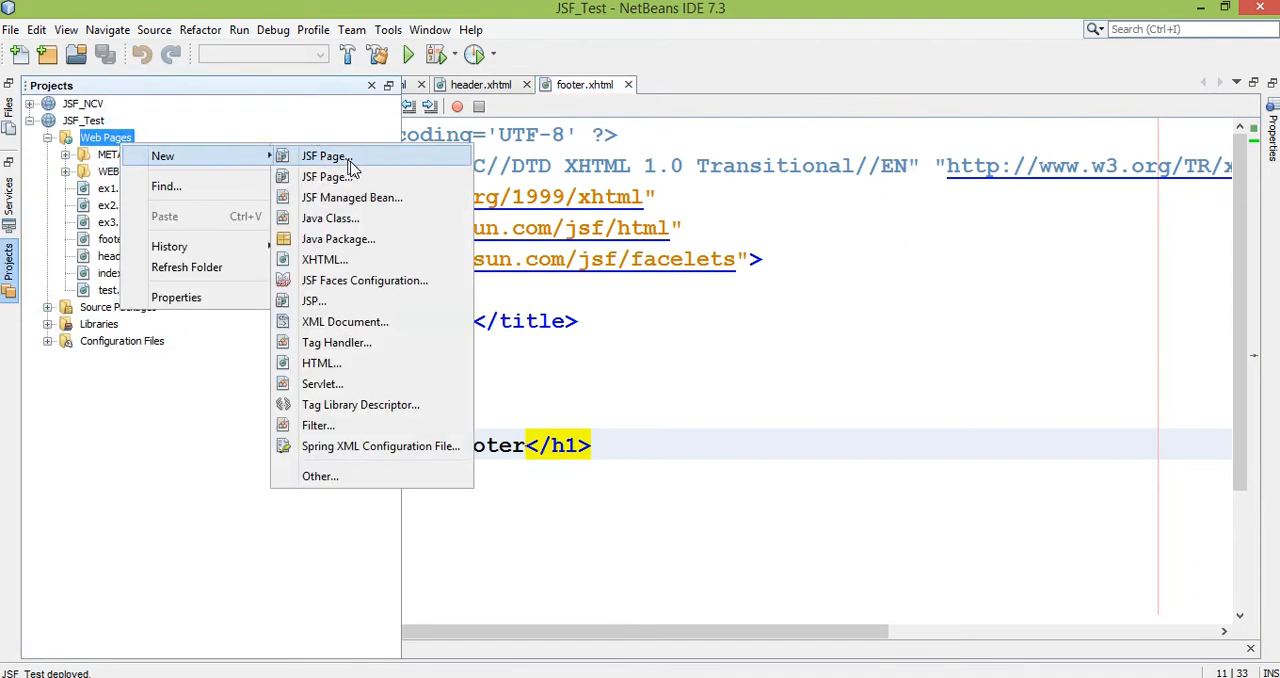
click(322, 156)
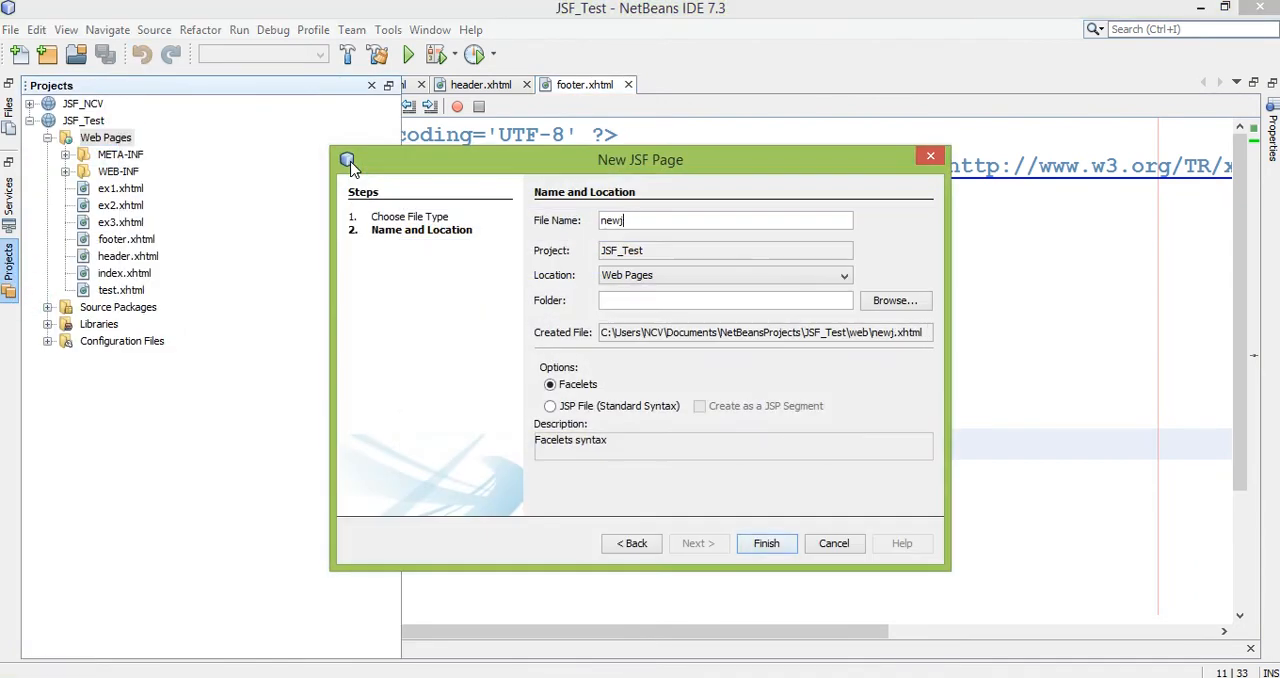
text(conte)
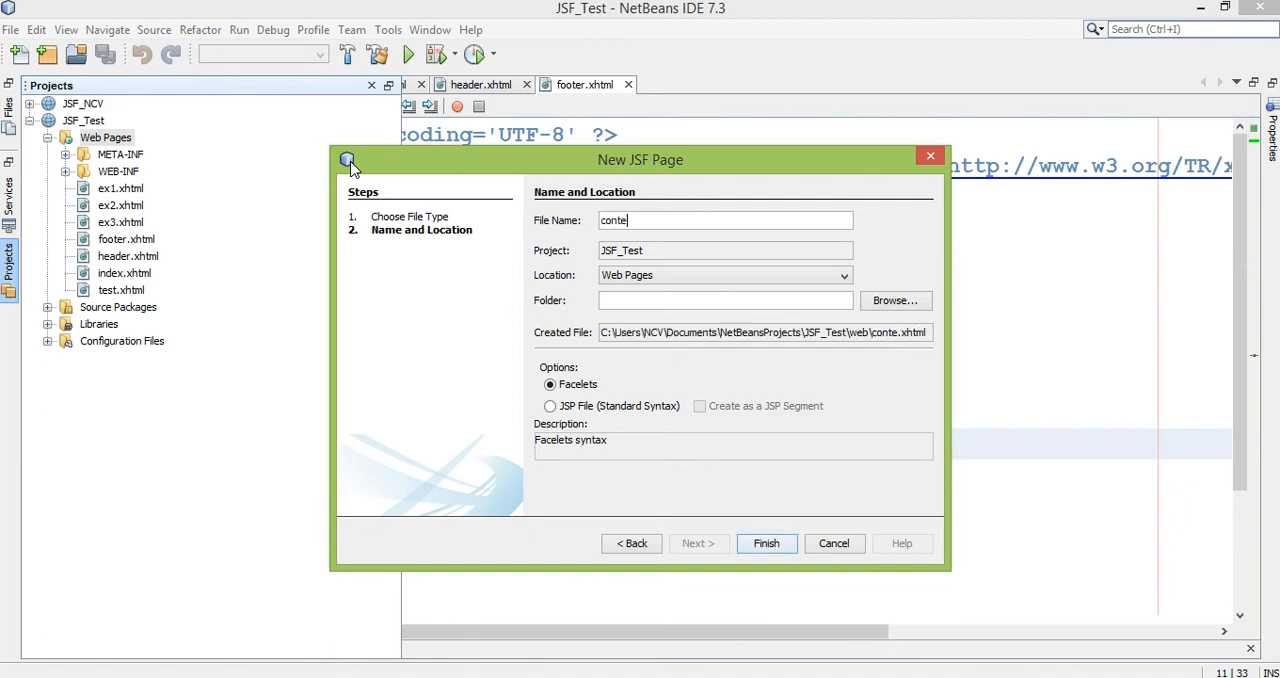
click(766, 544)
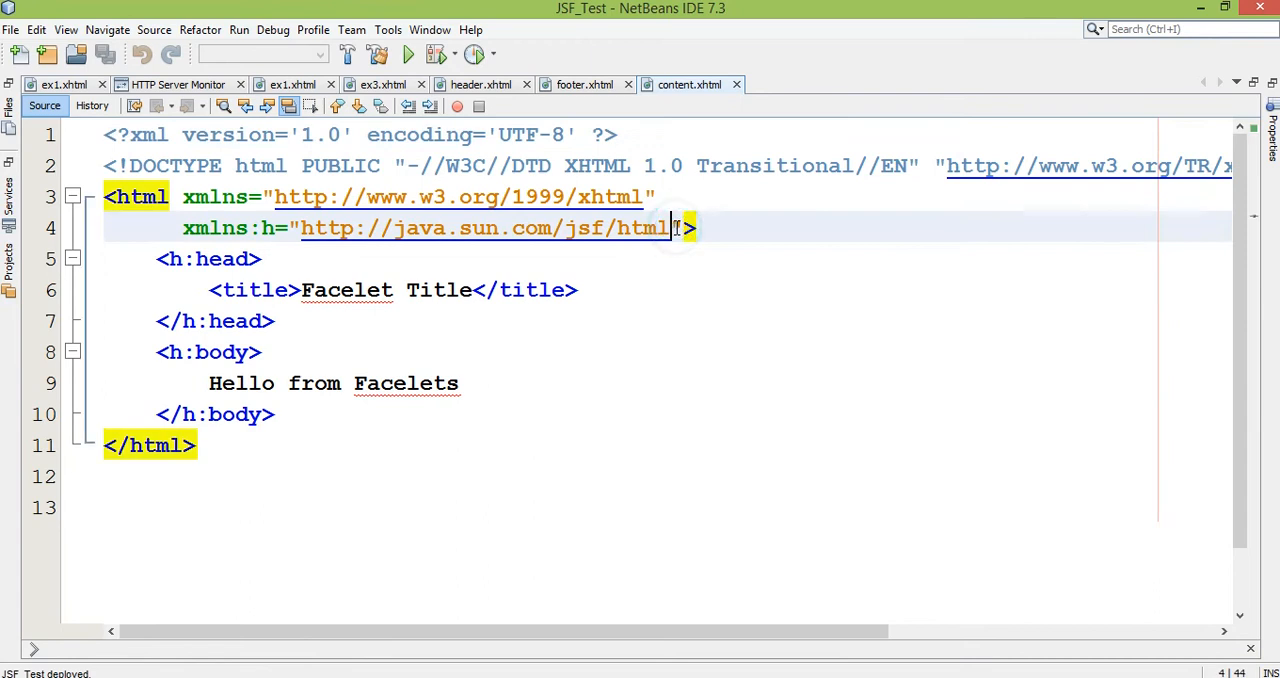
- Give content.xhtml the ui namespace and a composition headed This is a Content, checking against footer.xhtml
text(xl)
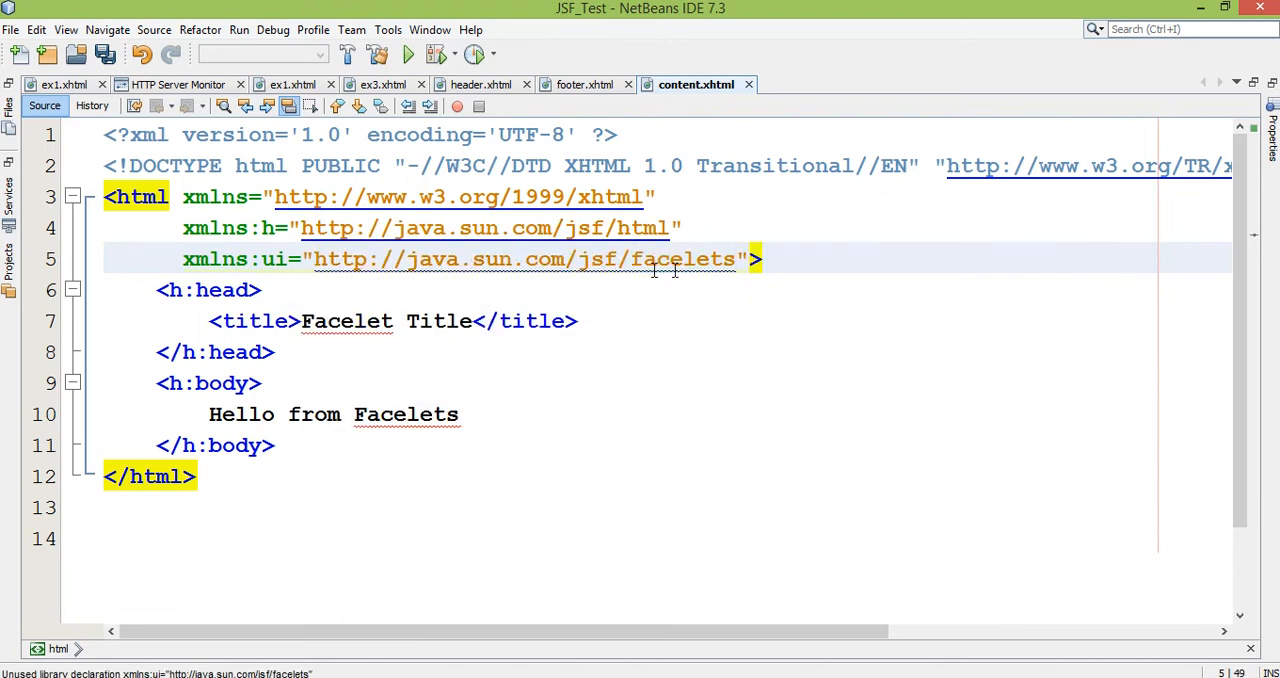
click(484, 414)
text(<h1>This is a Cont</h1>)
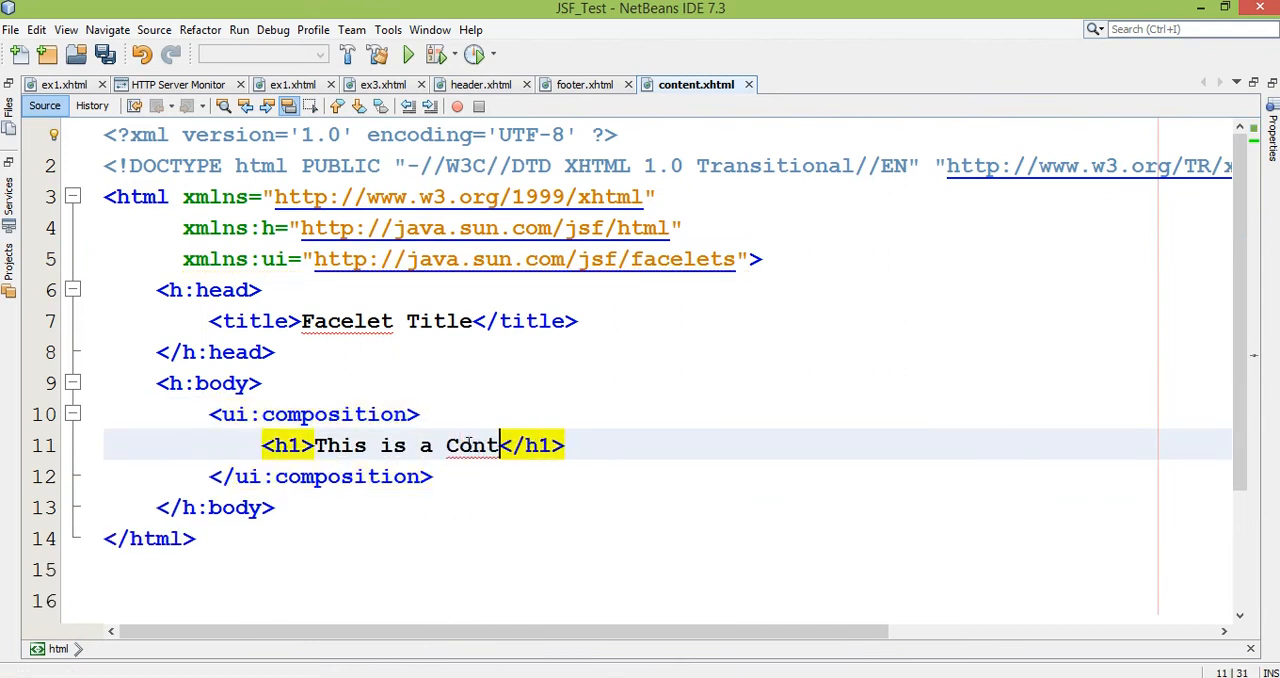
text(ent)
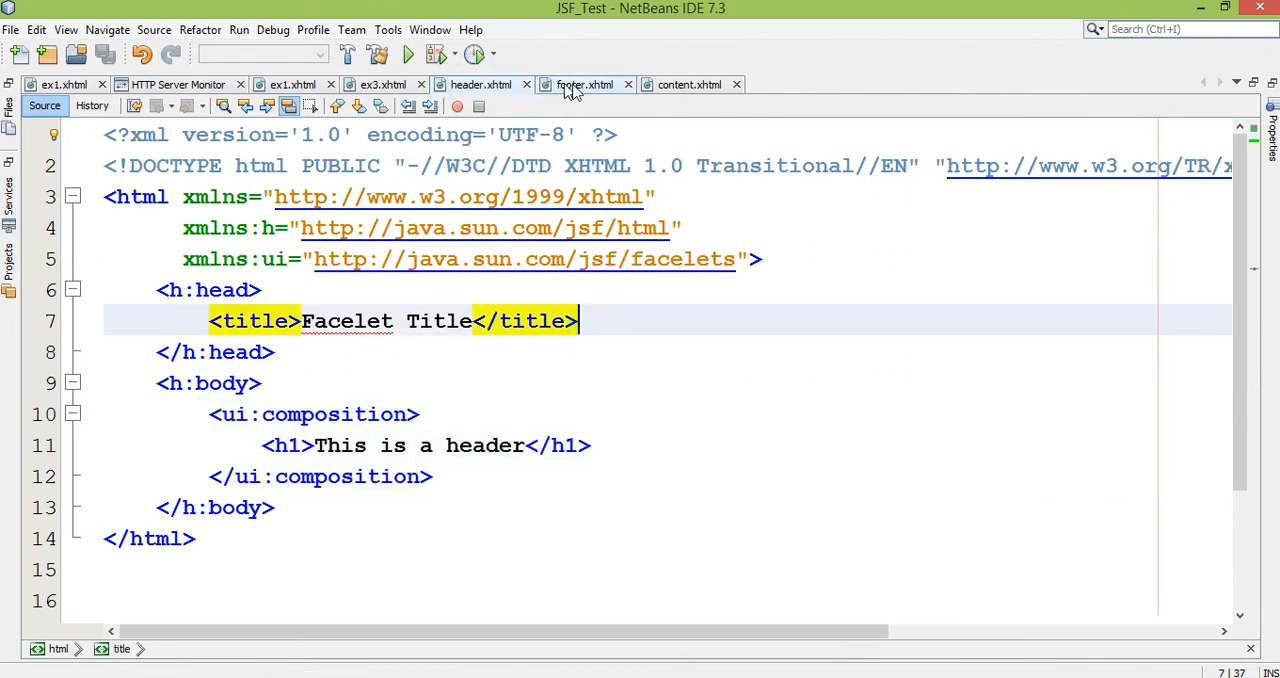
click(584, 84)
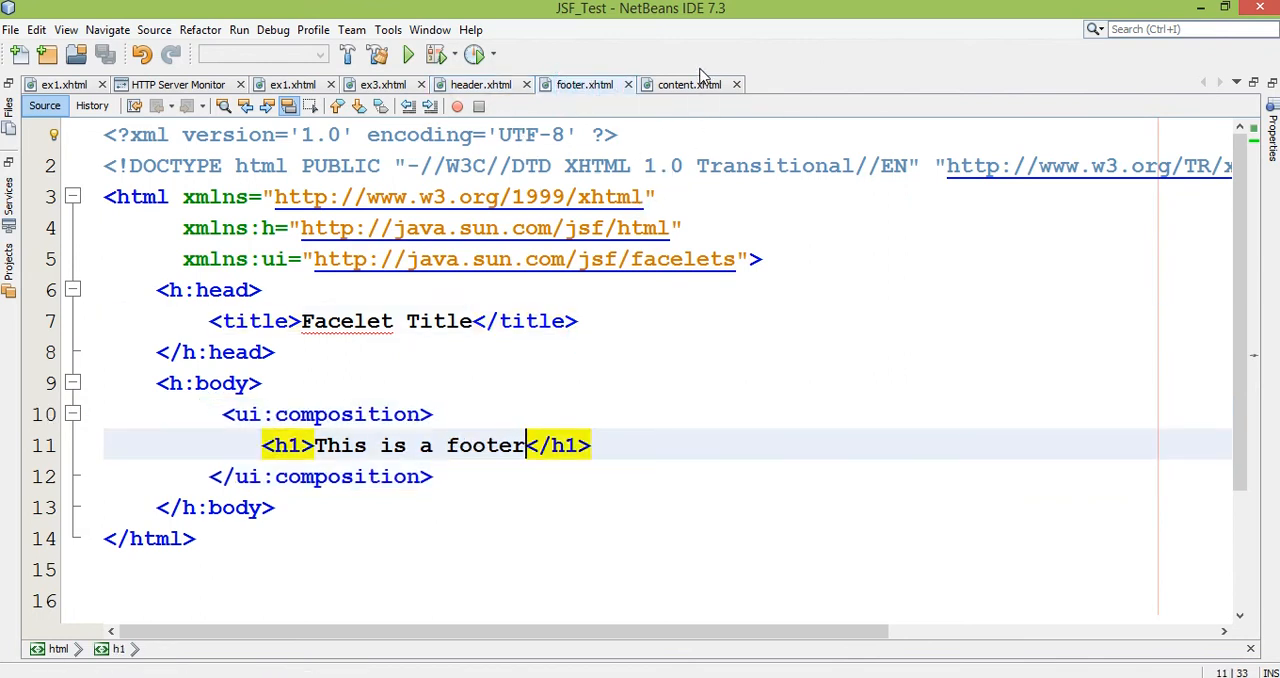
click(688, 84)
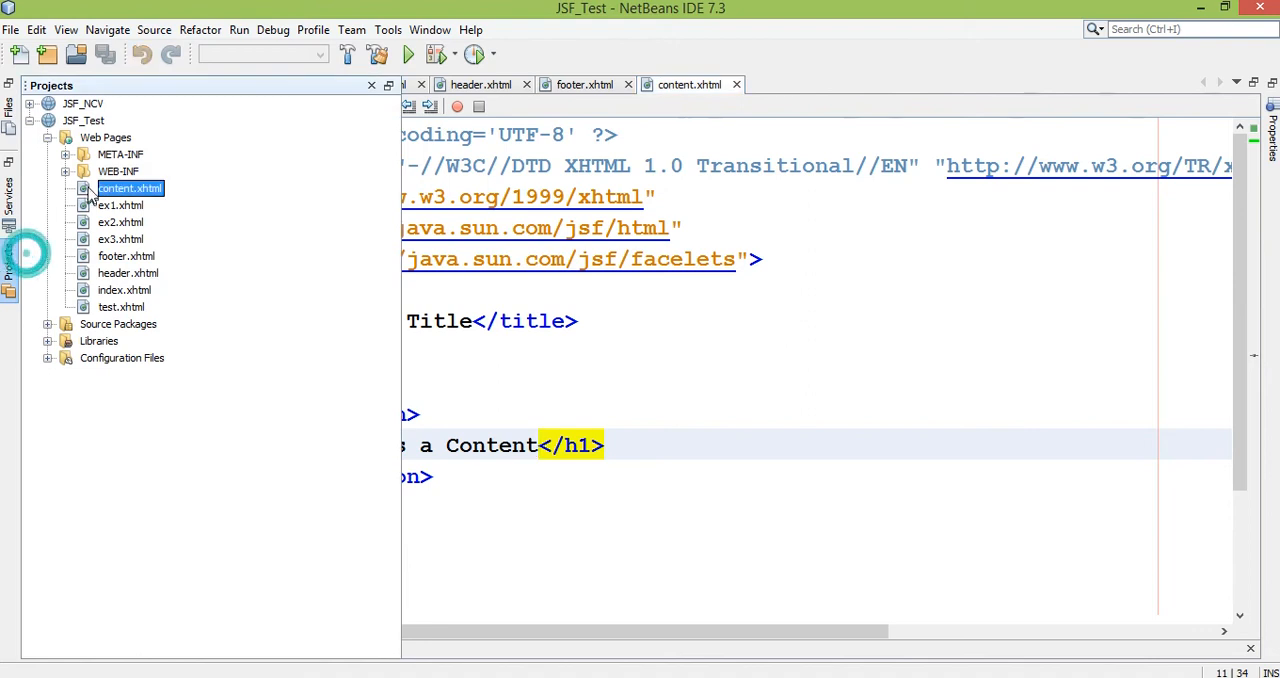
- Create a new JSF page named main under Web Pages
right_click(104, 136)
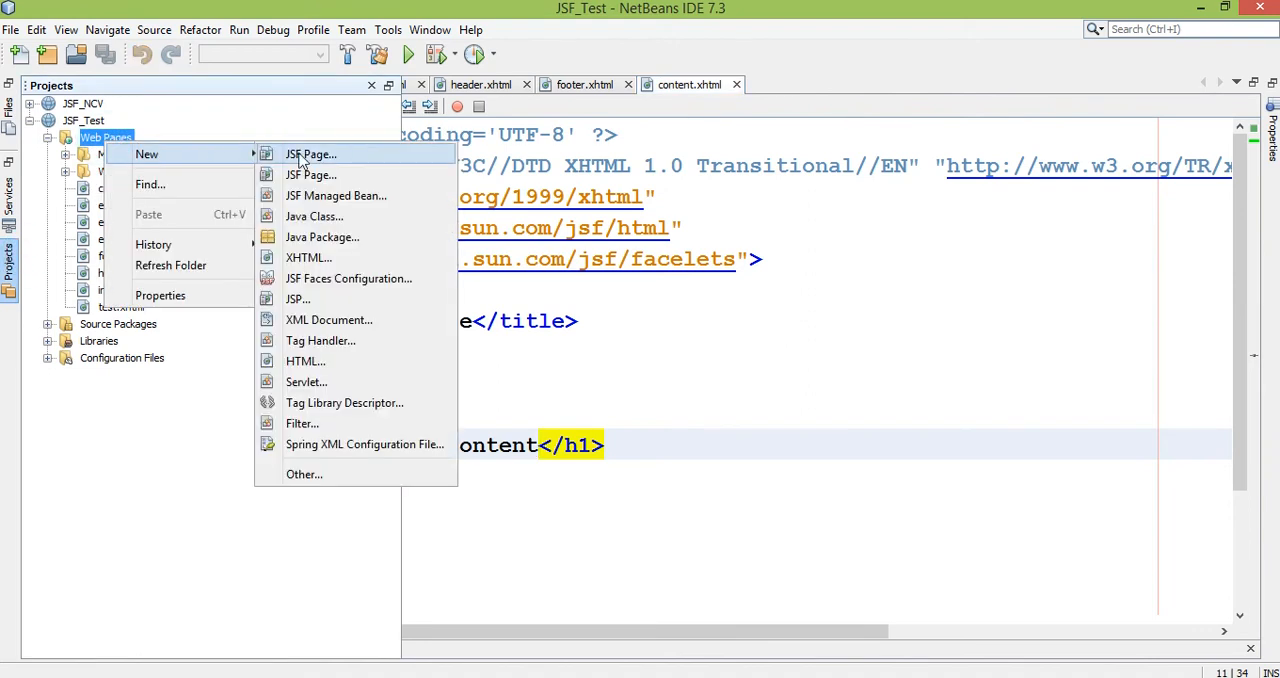
click(310, 154)
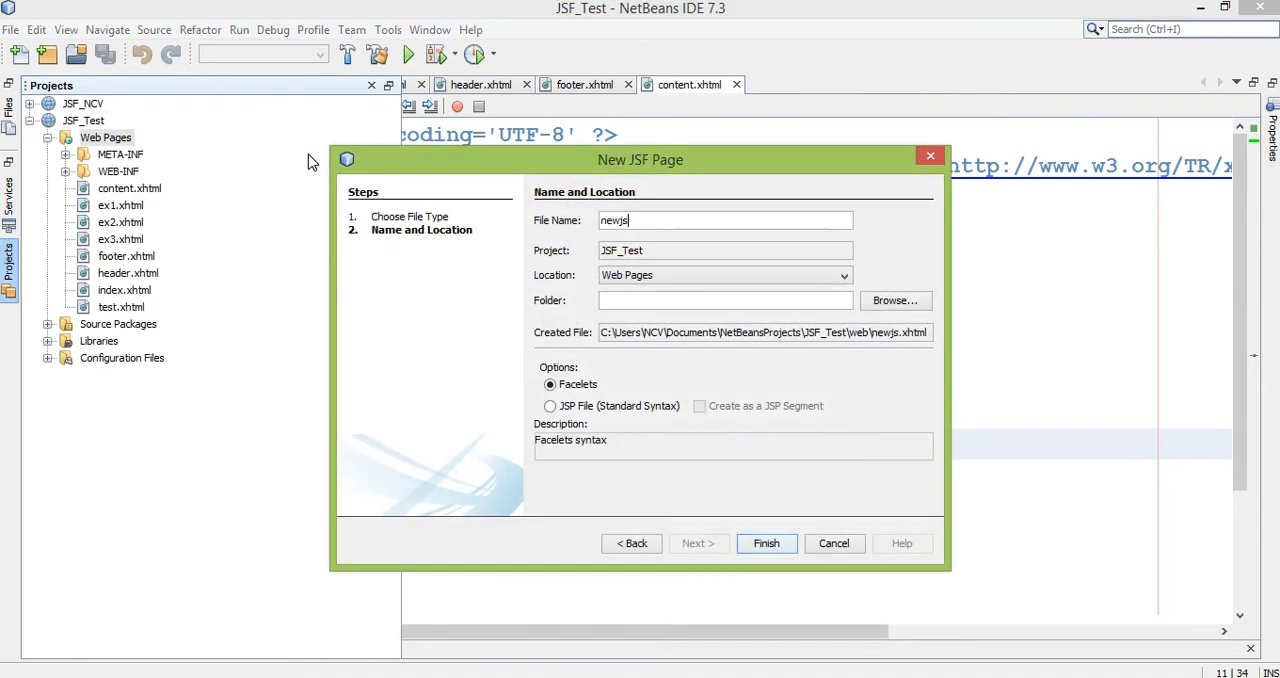
text(main)
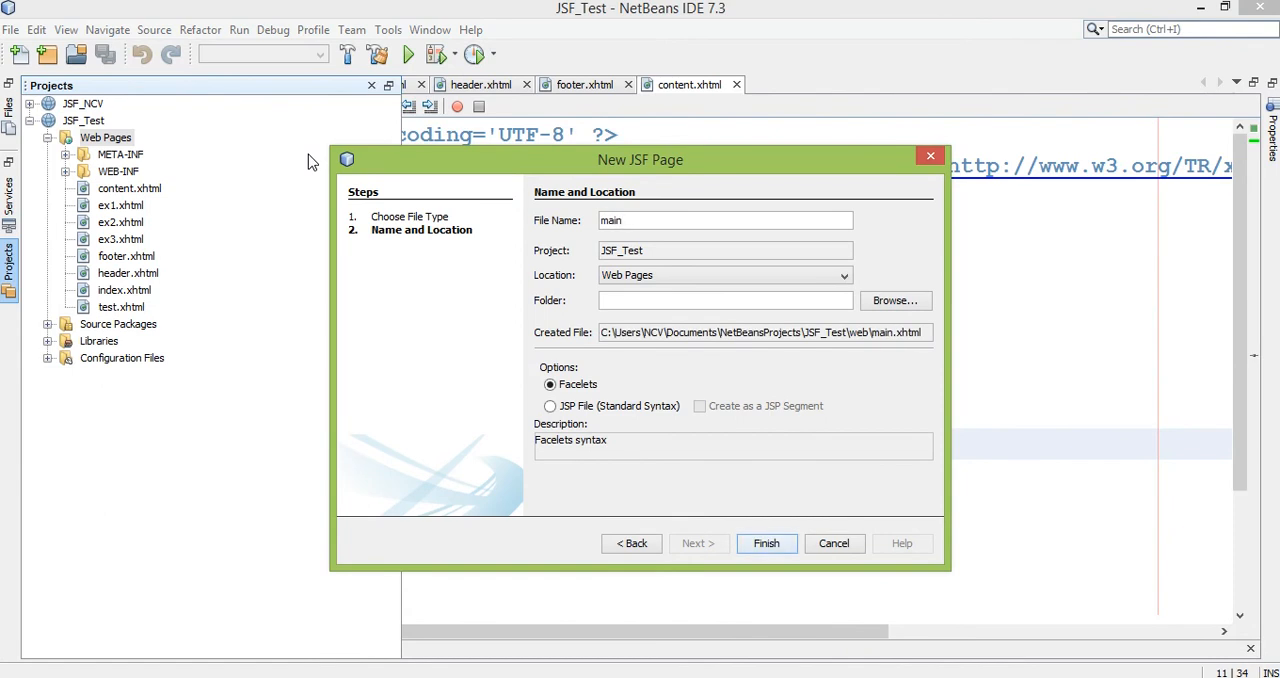
click(766, 544)
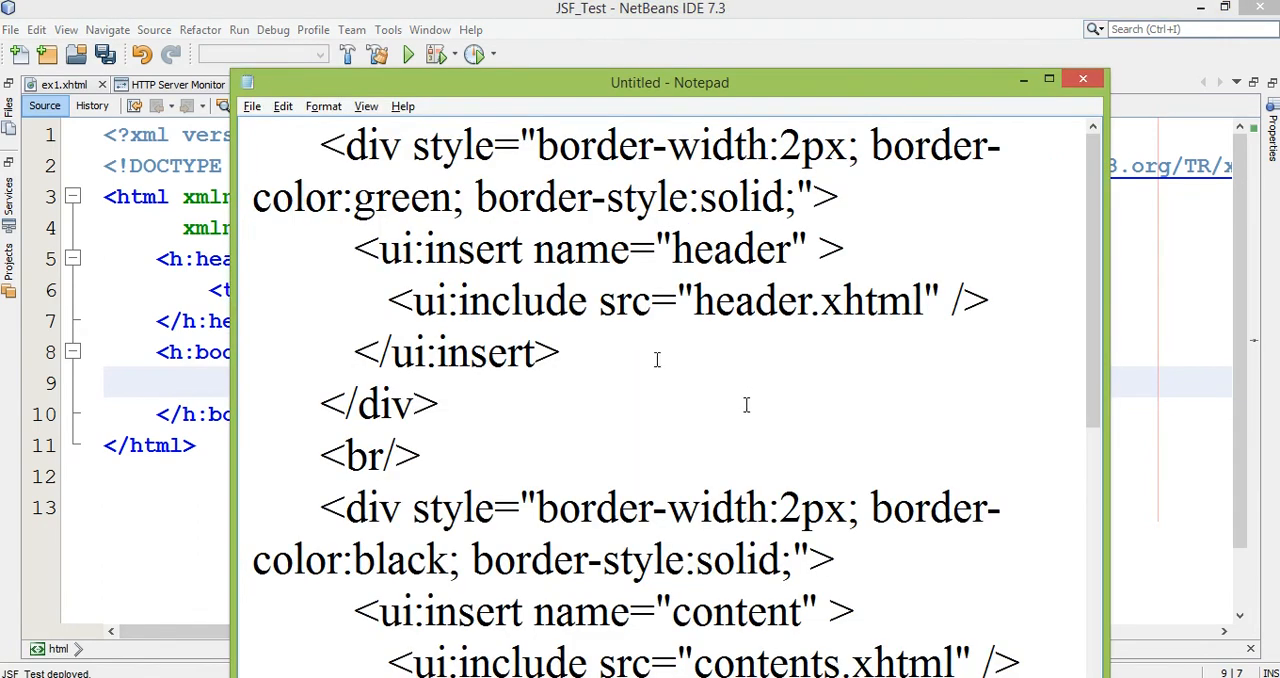
drag(322, 144, 470, 352)
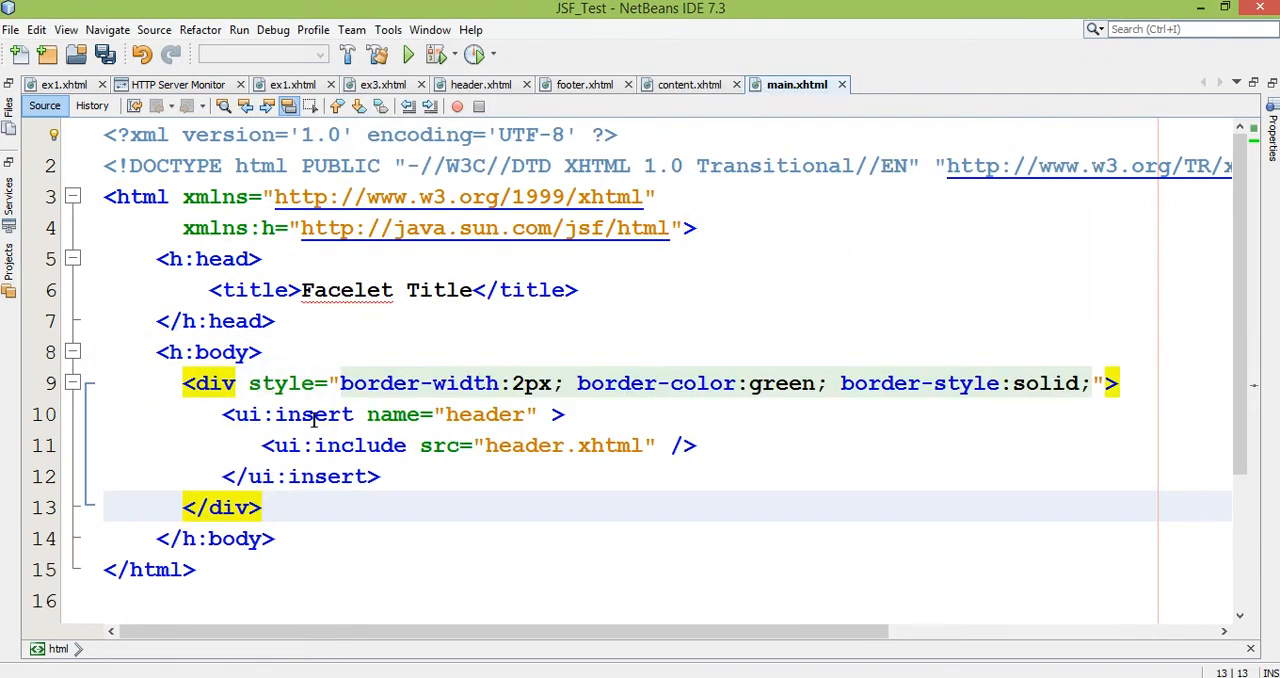
double_click(284, 384)
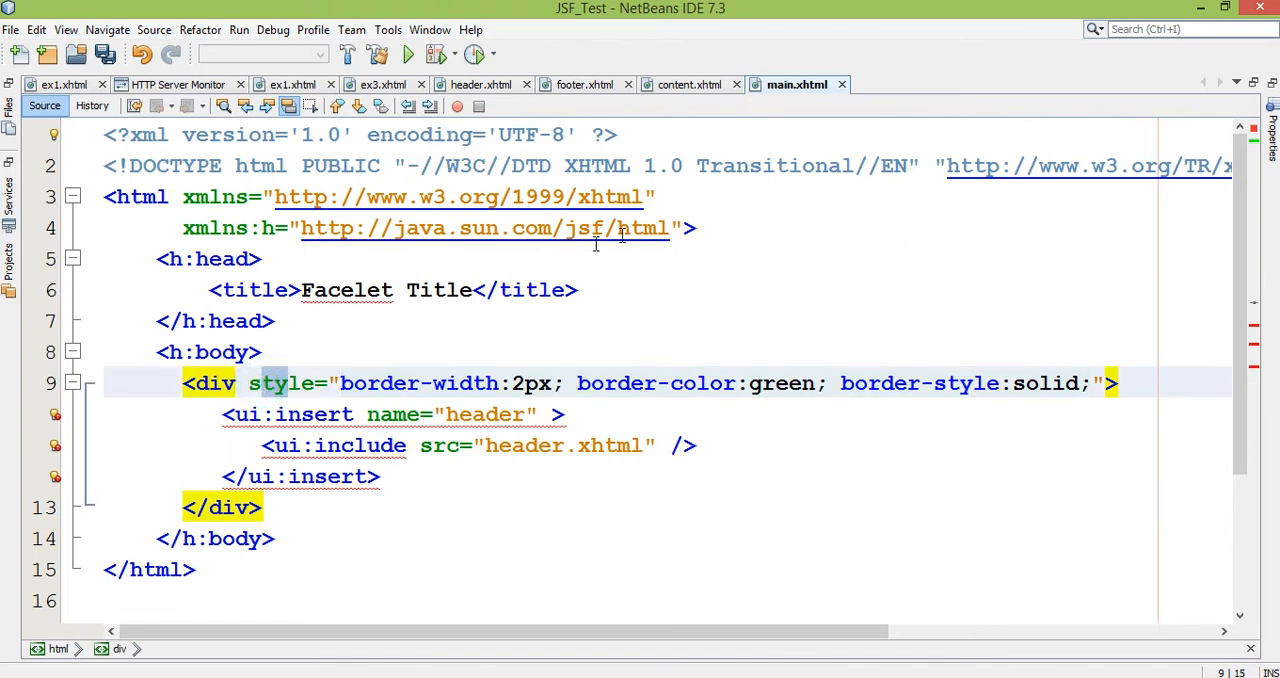
text(xmlns:ui="">)
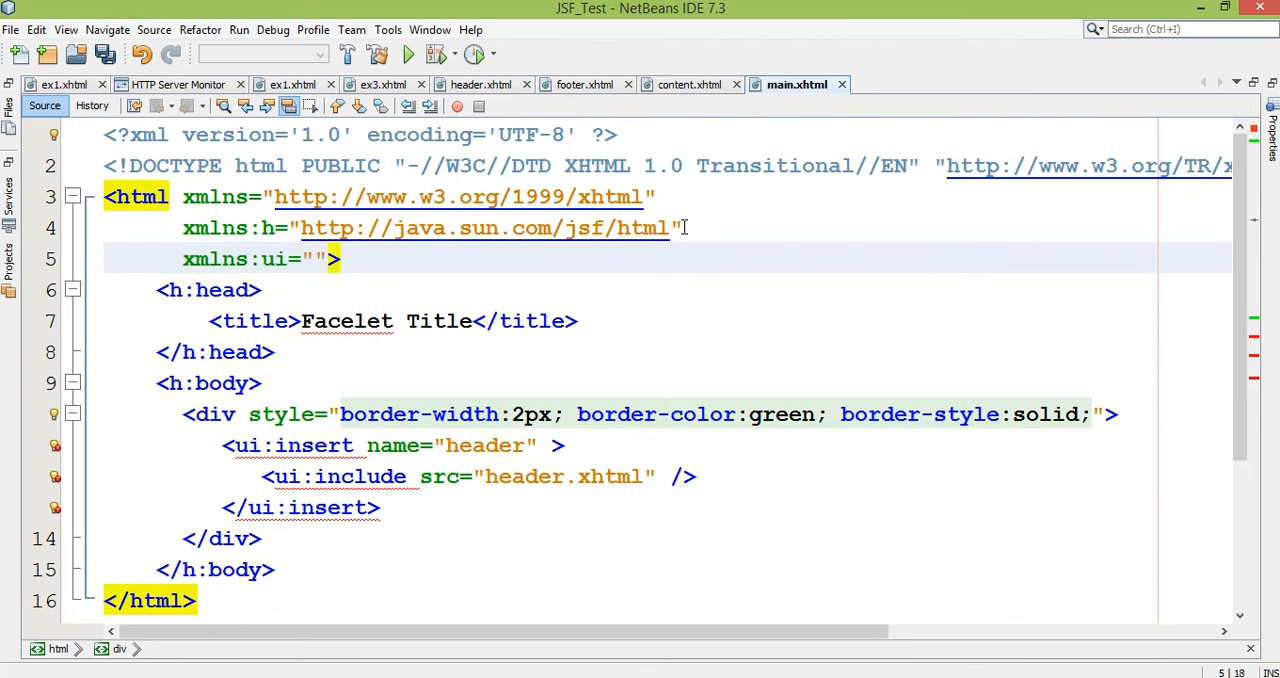
text(http://java.sun.com/jsf/facelets)
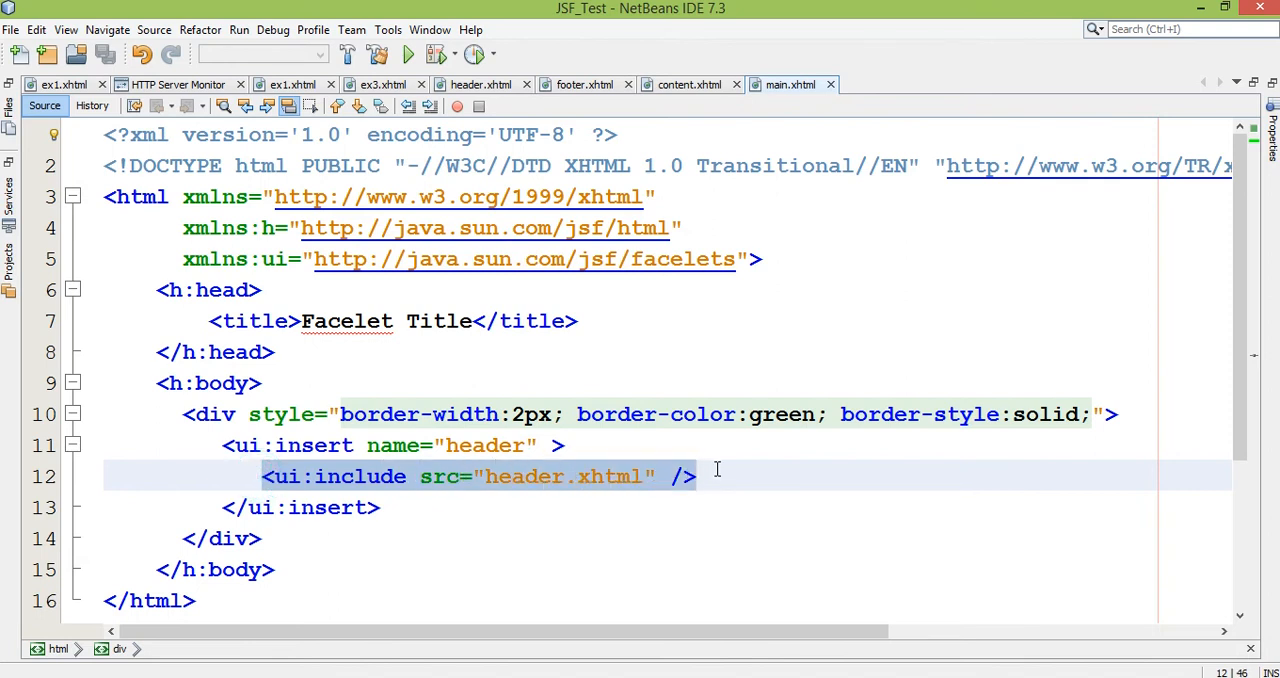
- Duplicate the header section twice as blue and pink bordered sections inserting content.xhtml and footer.xhtml
click(696, 476)
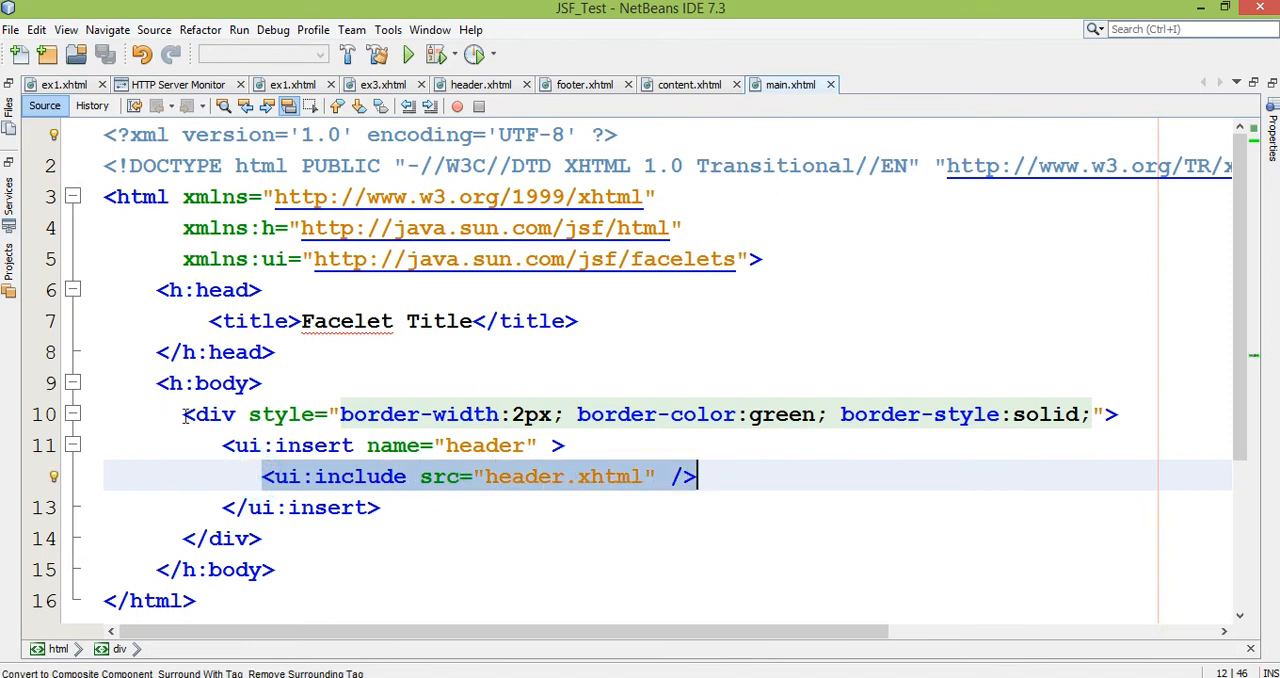
click(396, 508)
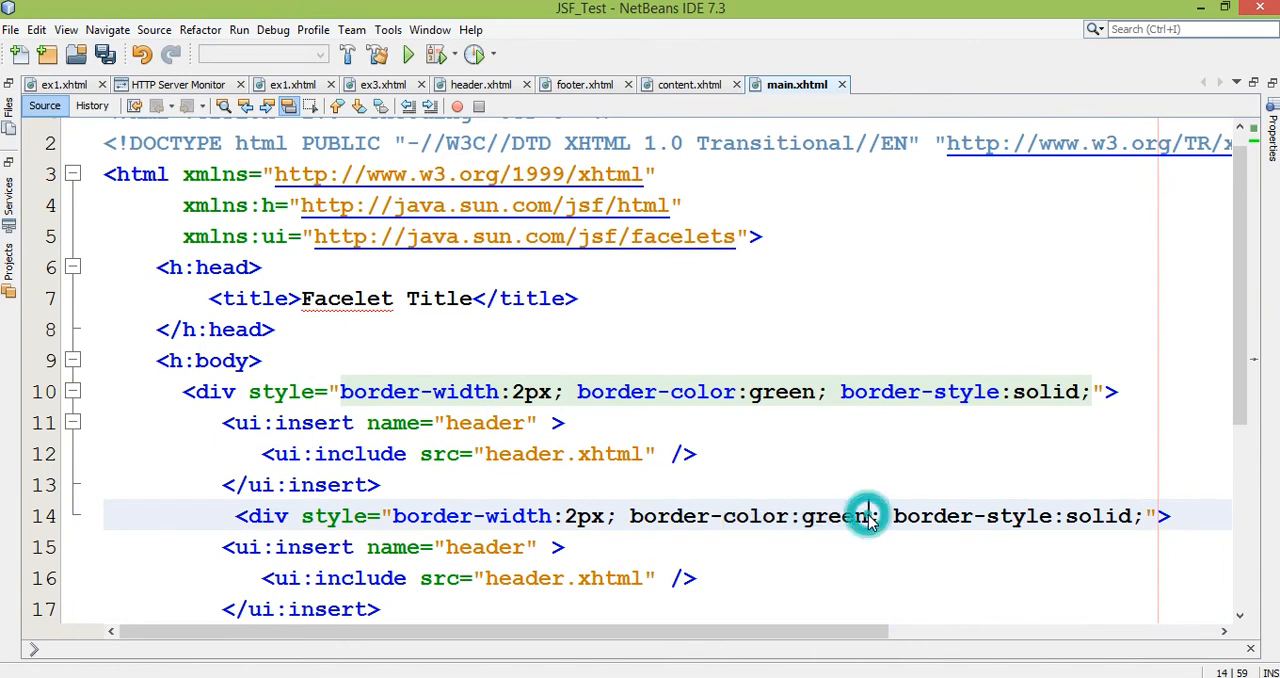
text(blue)
click(668, 578)
text(content)
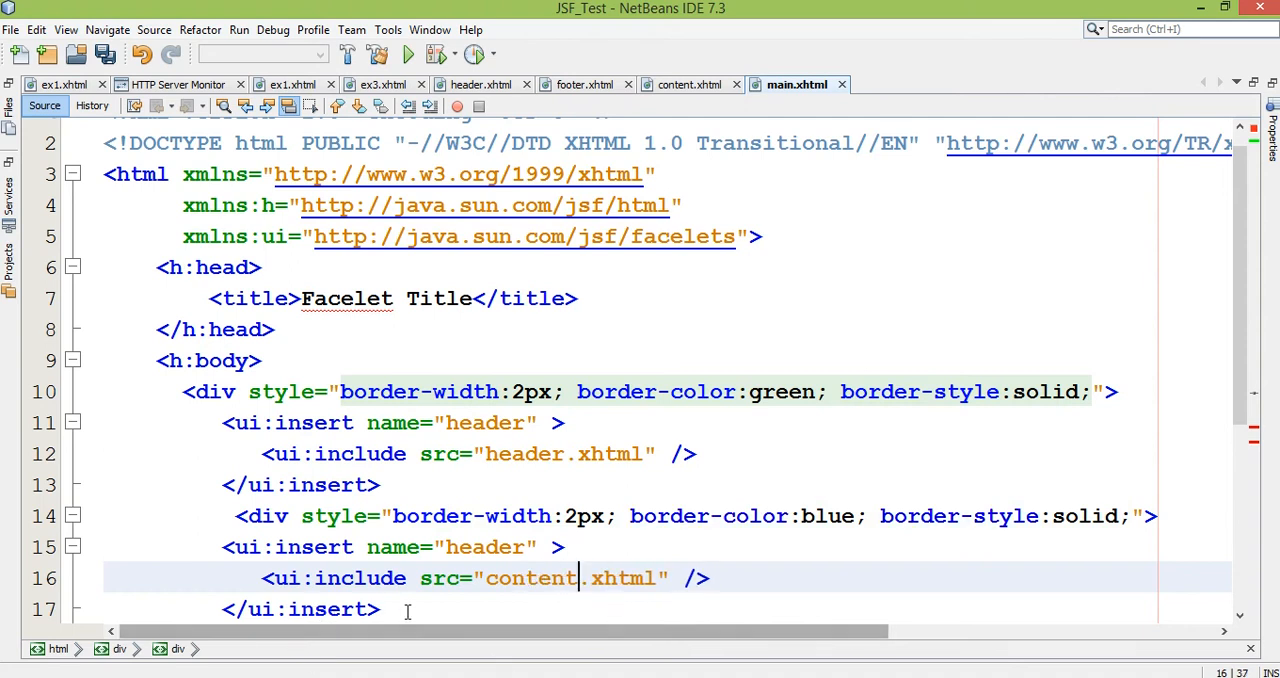
scroll(down, 3)
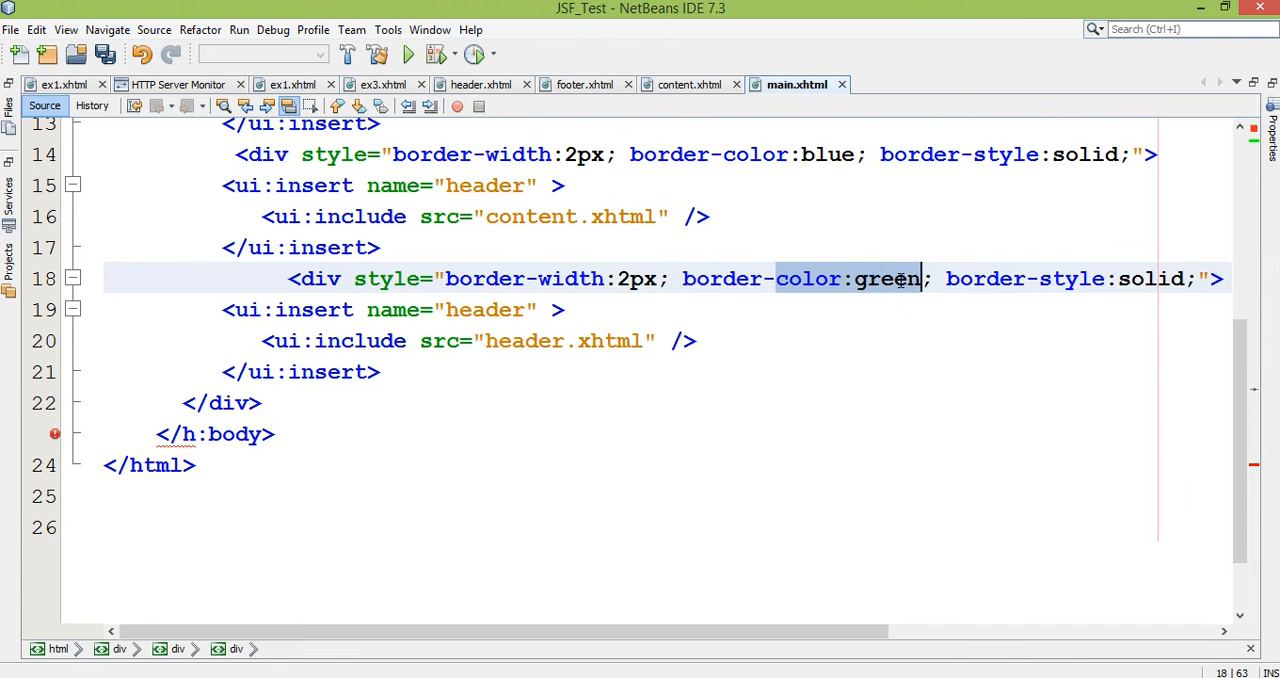
key(Delete)
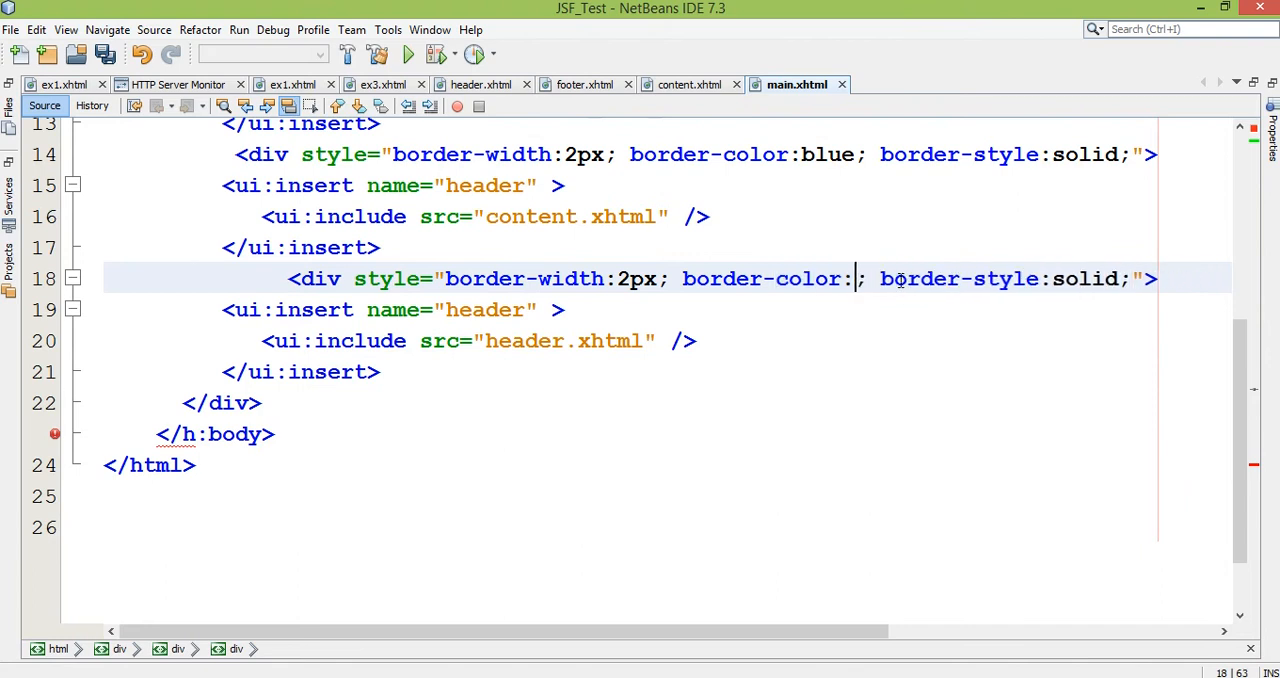
text(pink)
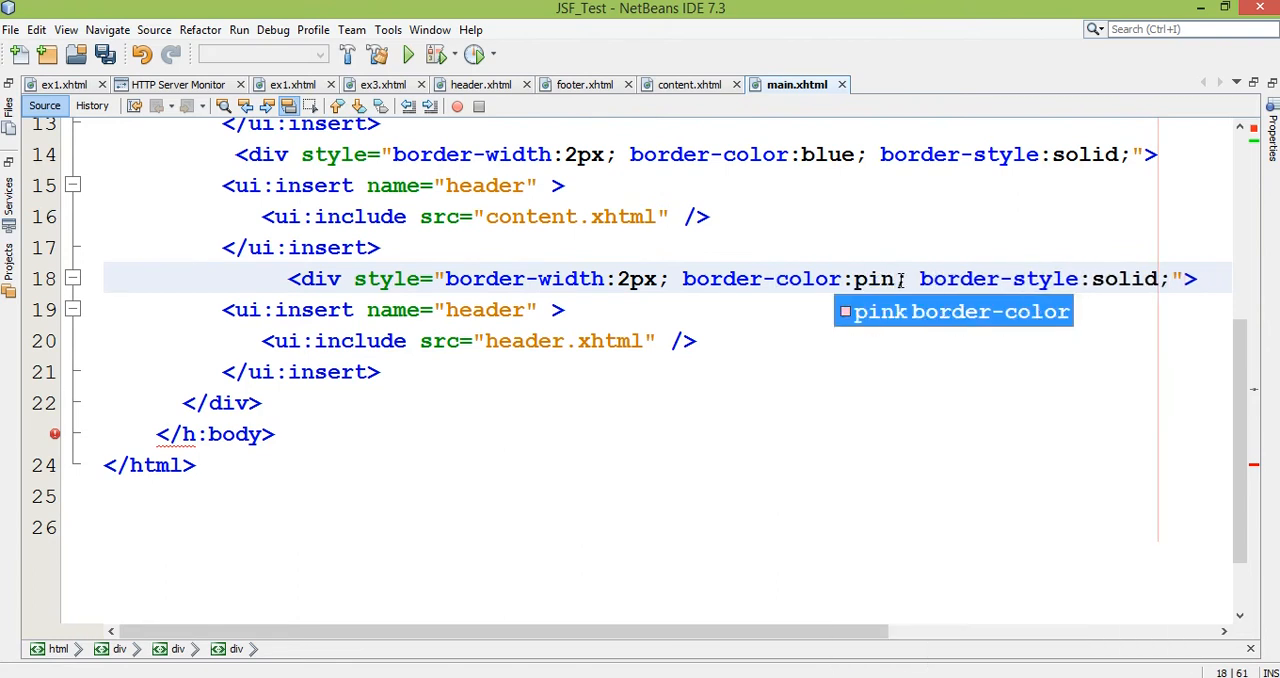
text(k)
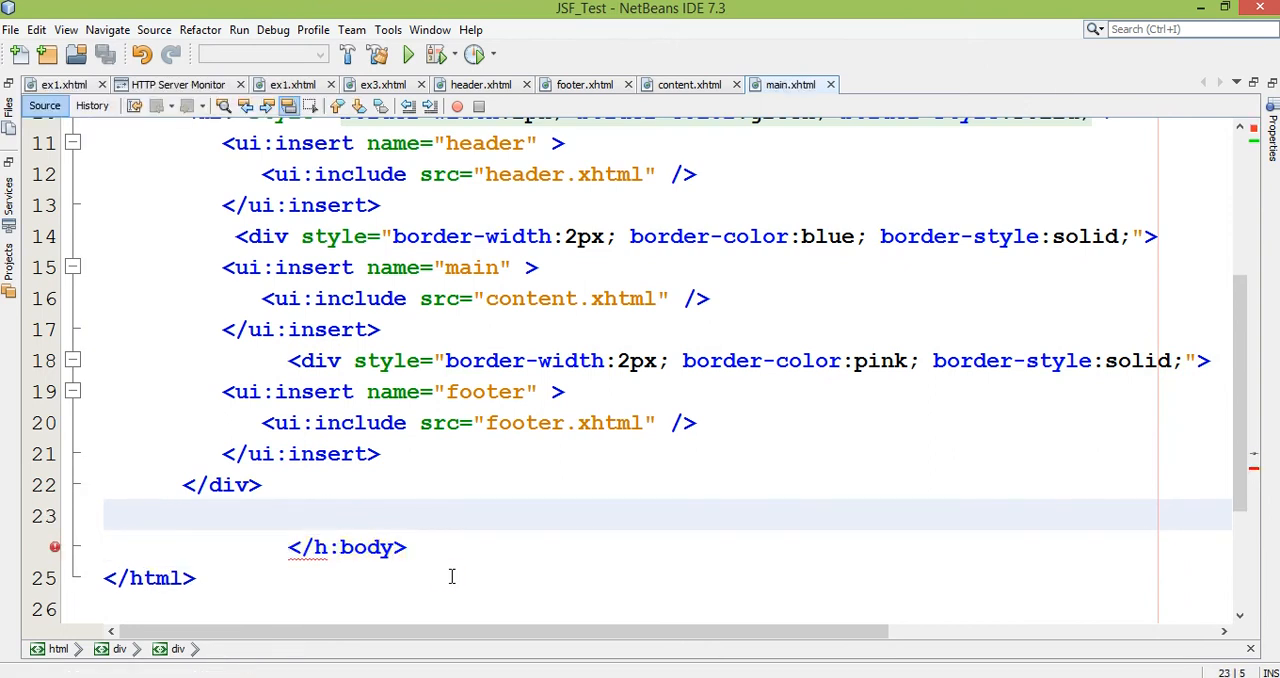
mouse_move(56, 548)
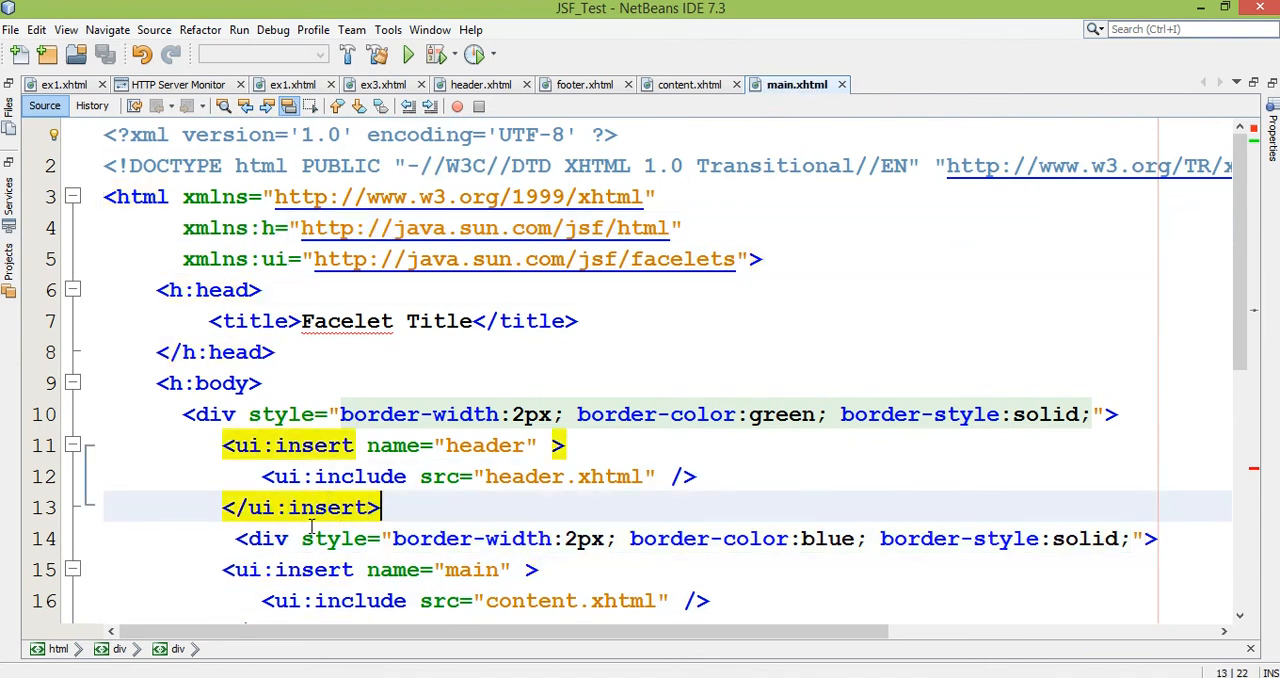
- Add closing </div> tags after each ui:insert block so the three sections are well-formed
text(</div>)
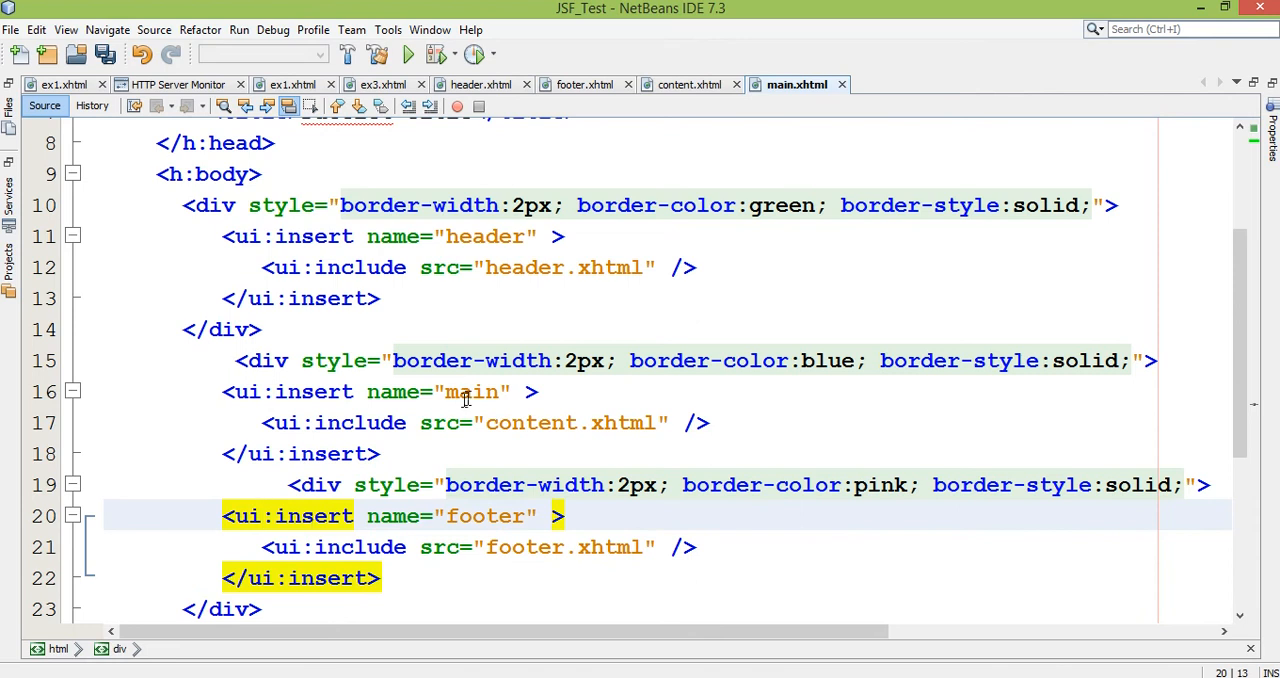
text(M)
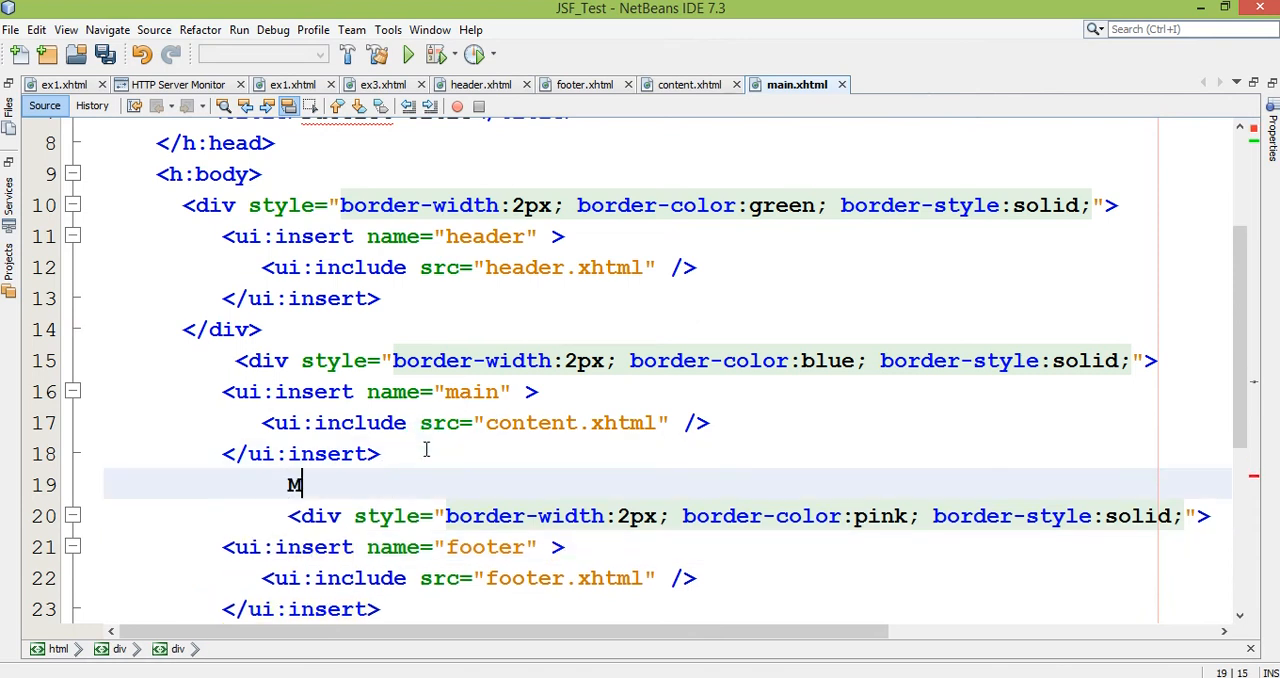
text(/div>)
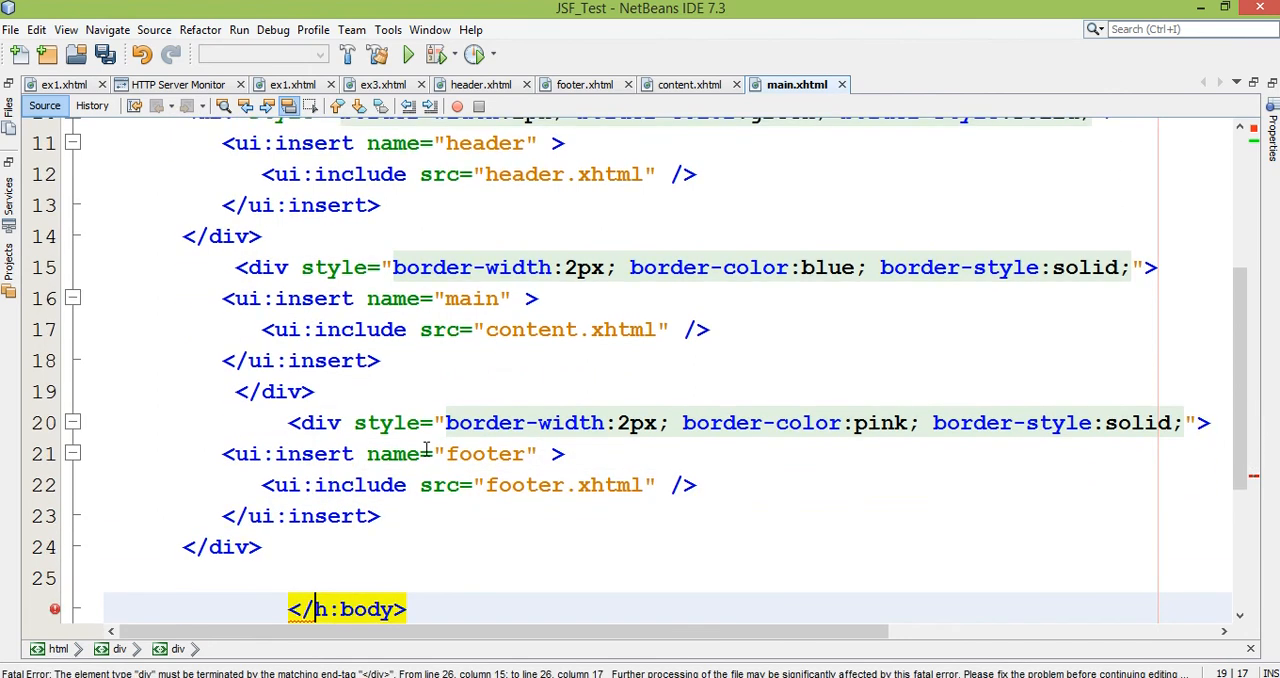
scroll(down, 3)
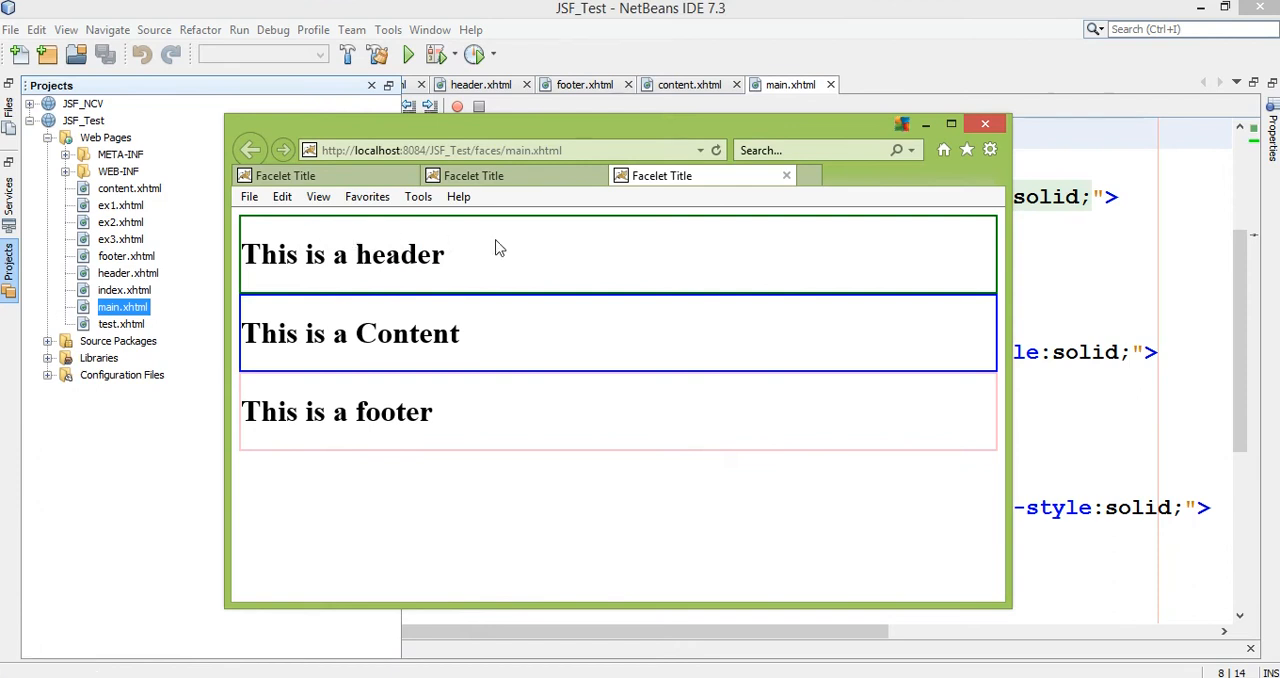
- Select the This is a Content heading in the rendered main.xhtml page at localhost
double_click(350, 332)
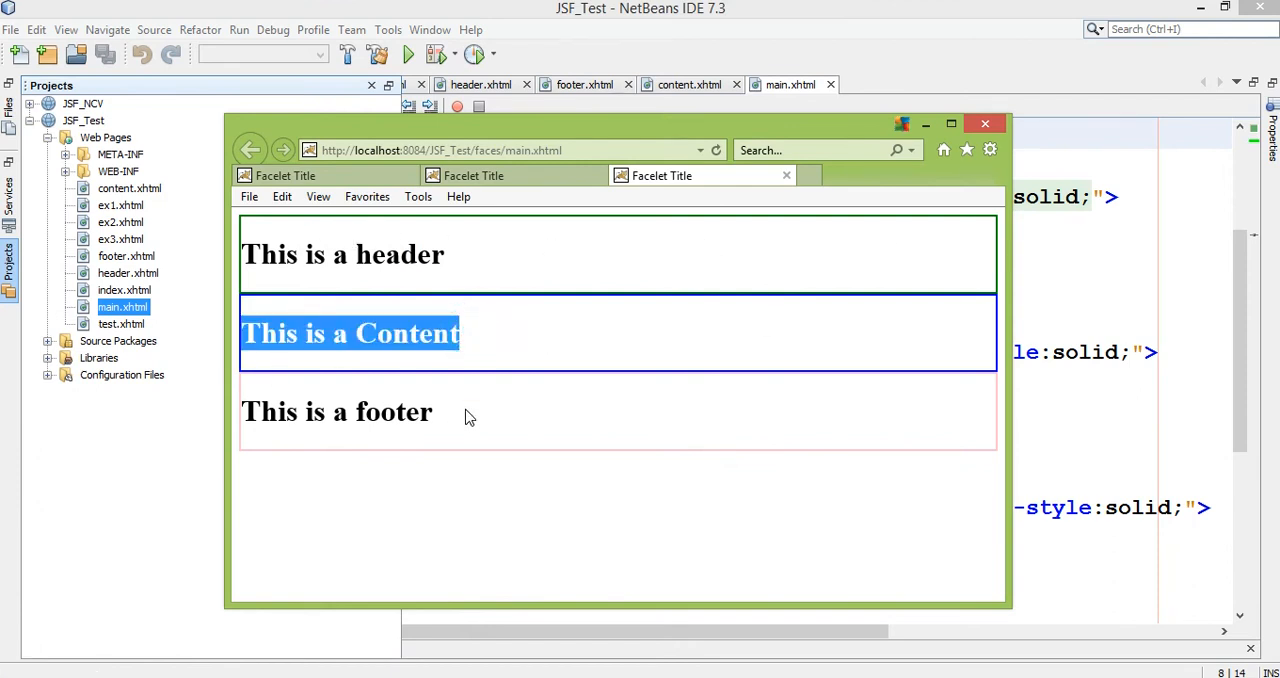
mouse_move(936, 536)
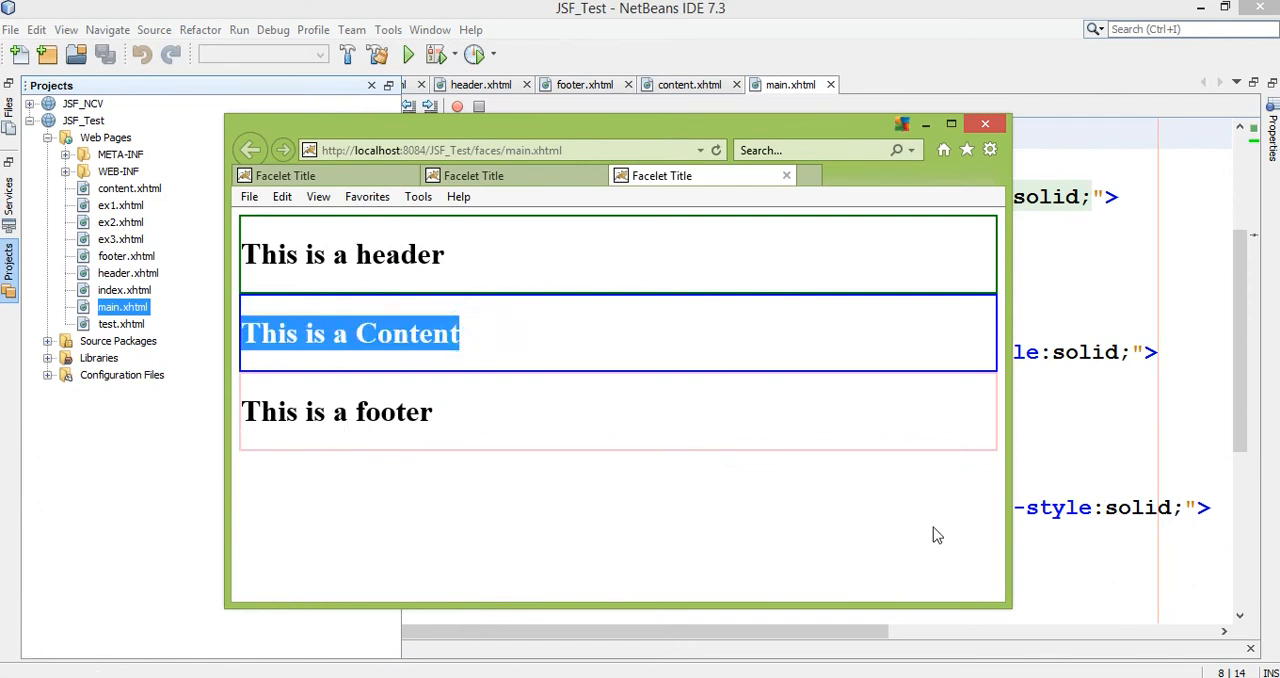
mouse_move(916, 424)
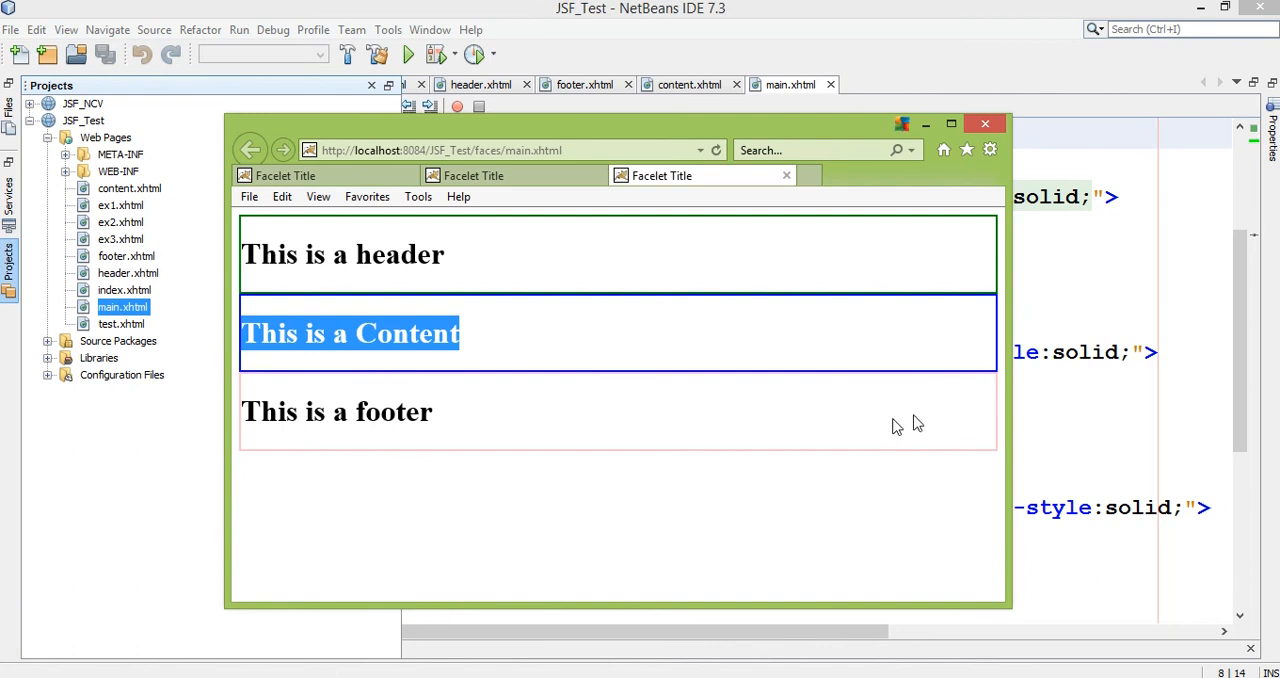